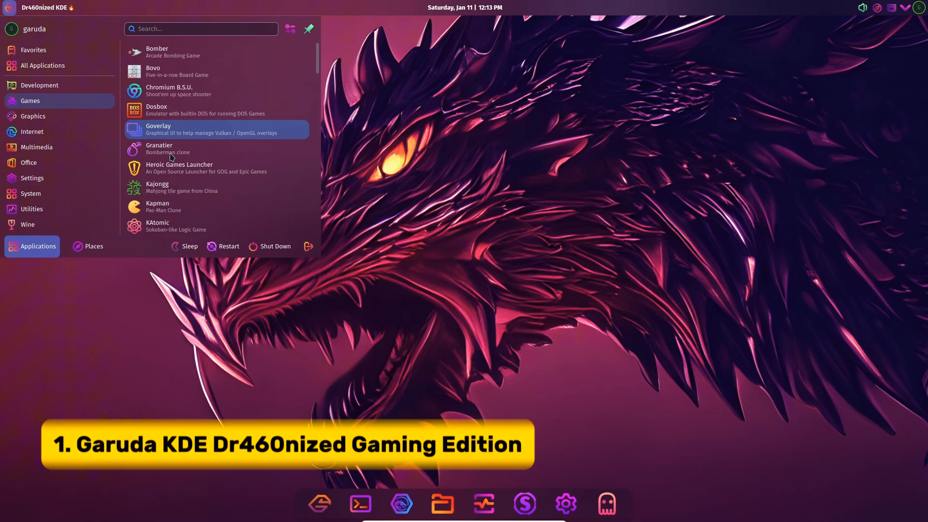
# Open the application menu and browse the installed games
pyautogui.scroll(-3)
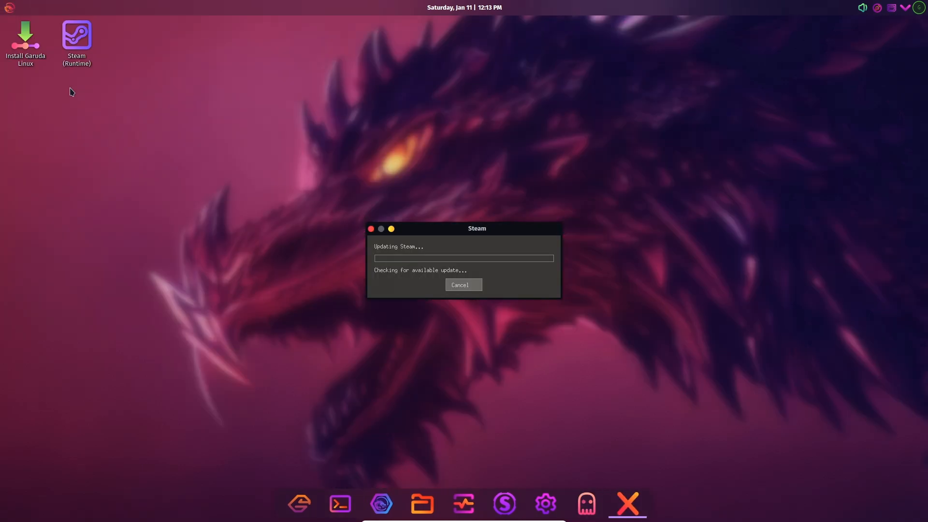
pyautogui.click(8, 7)
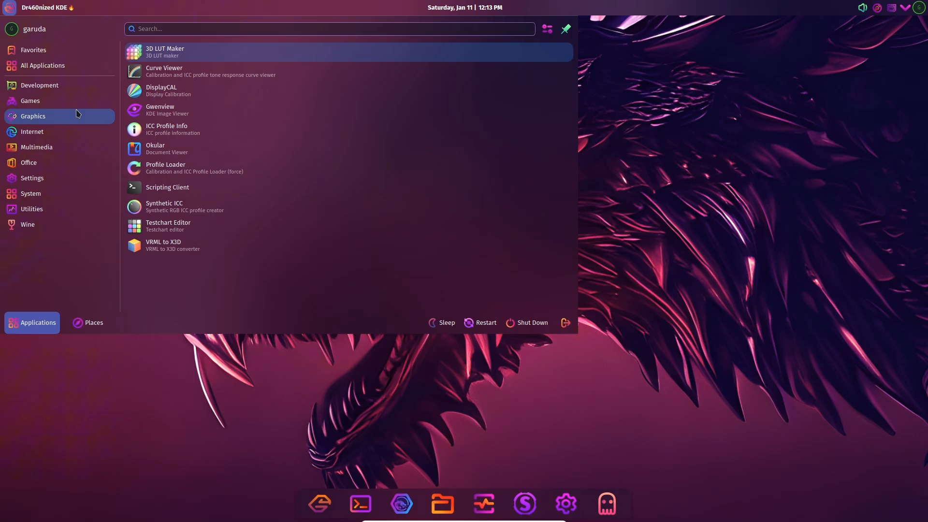
pyautogui.click(30, 101)
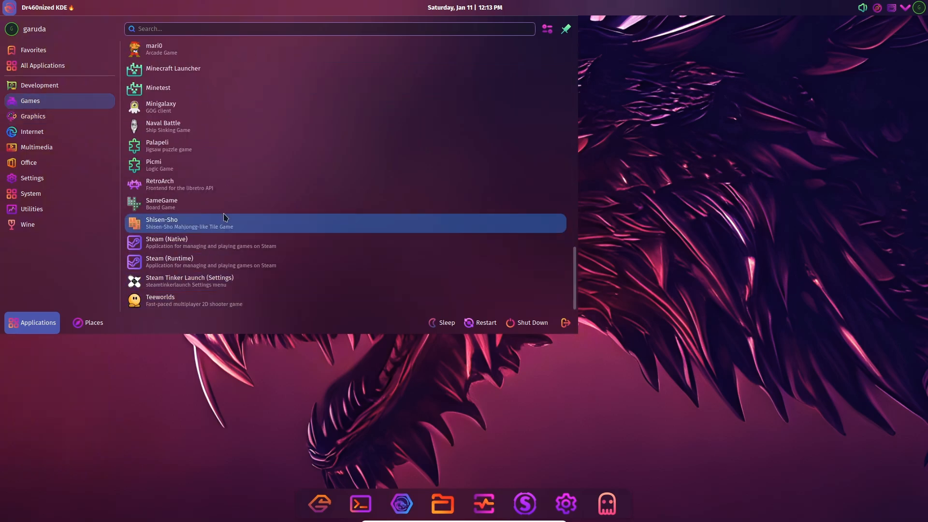
pyautogui.scroll(3)
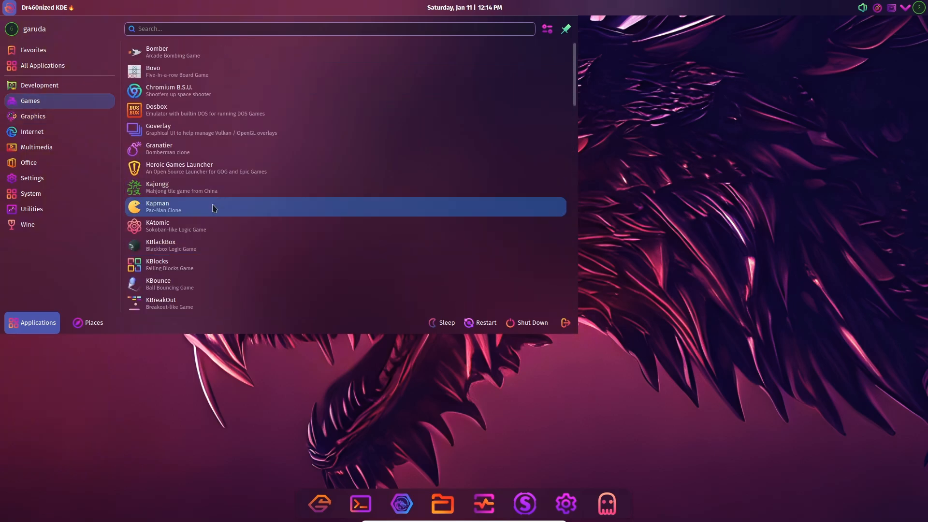
# Check Favorites, return to Games, and launch the Minecraft Launcher
pyautogui.click(34, 49)
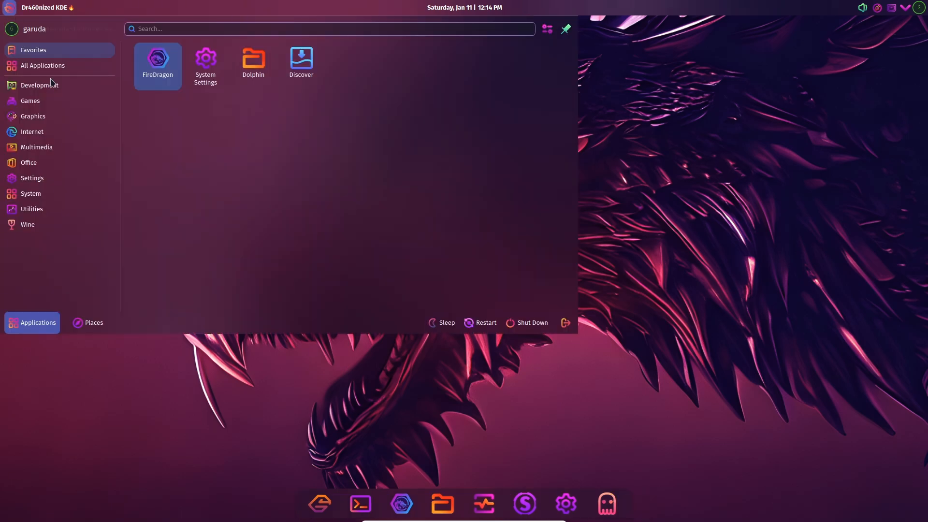
pyautogui.click(29, 101)
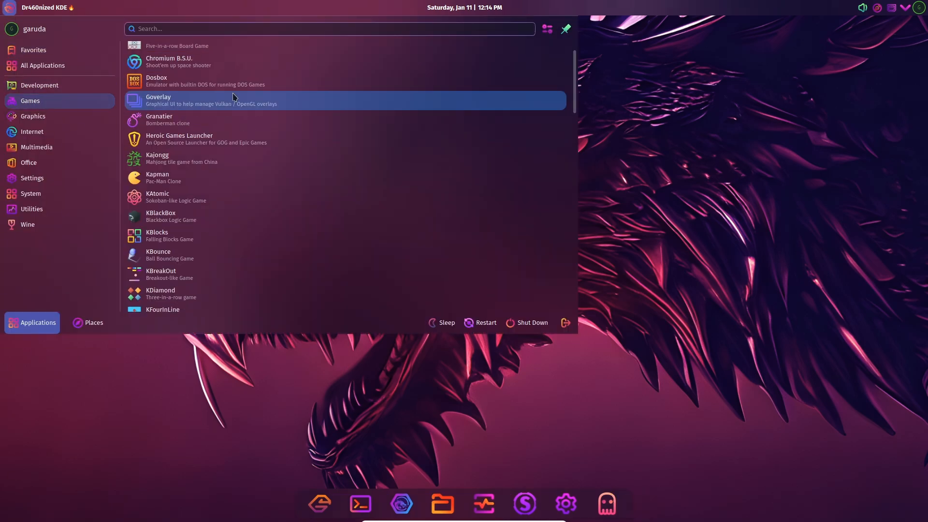
pyautogui.scroll(-3)
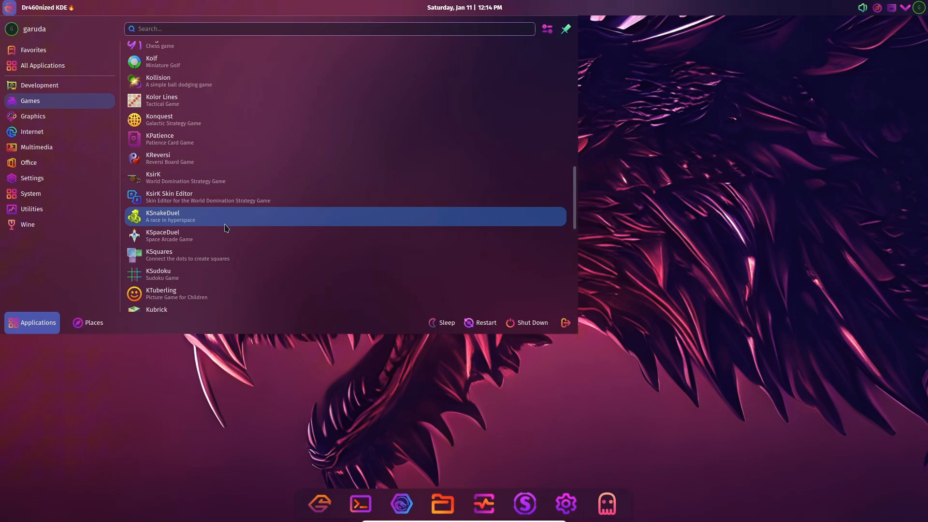
pyautogui.click(627, 503)
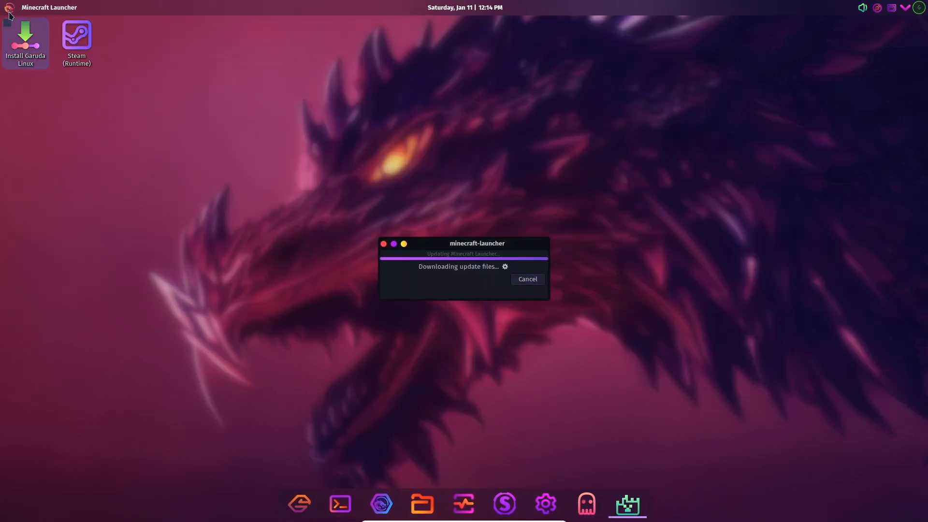
# Scroll All Applications while Minecraft Launcher reaches its login window
pyautogui.click(8, 7)
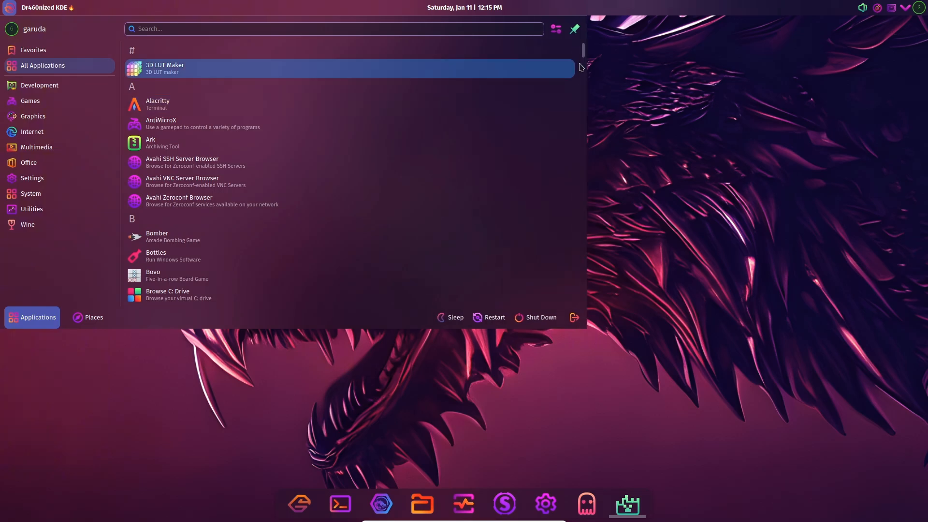
pyautogui.scroll(-3)
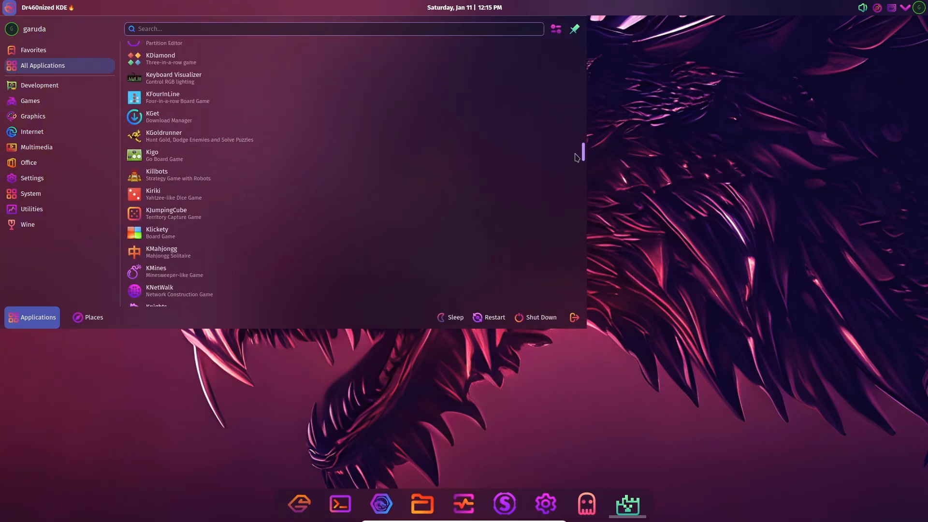
pyautogui.scroll(-3)
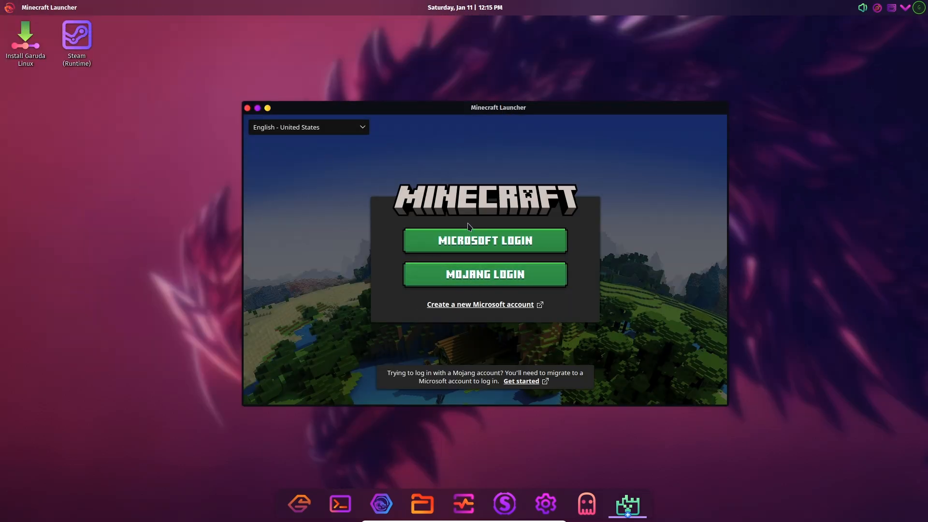
# Reopen the launcher and scroll through the Games category
pyautogui.click(318, 504)
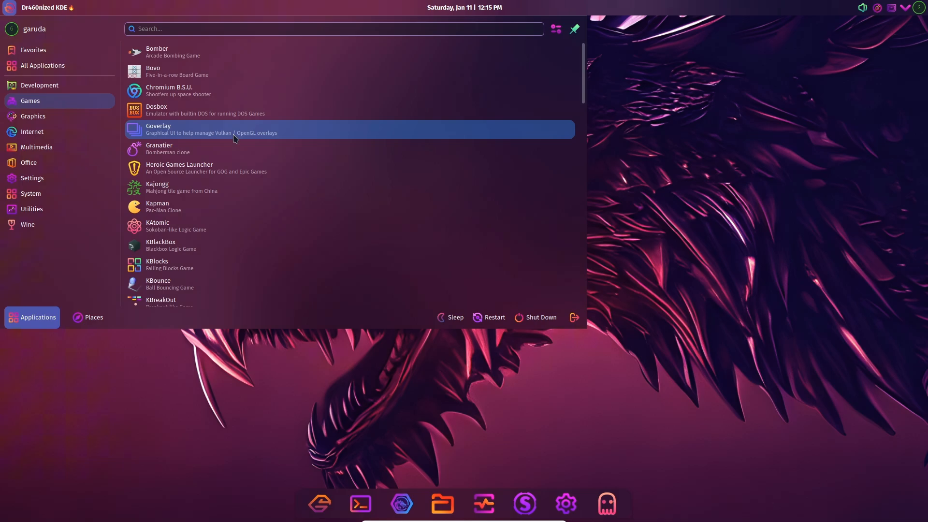
pyautogui.scroll(-3)
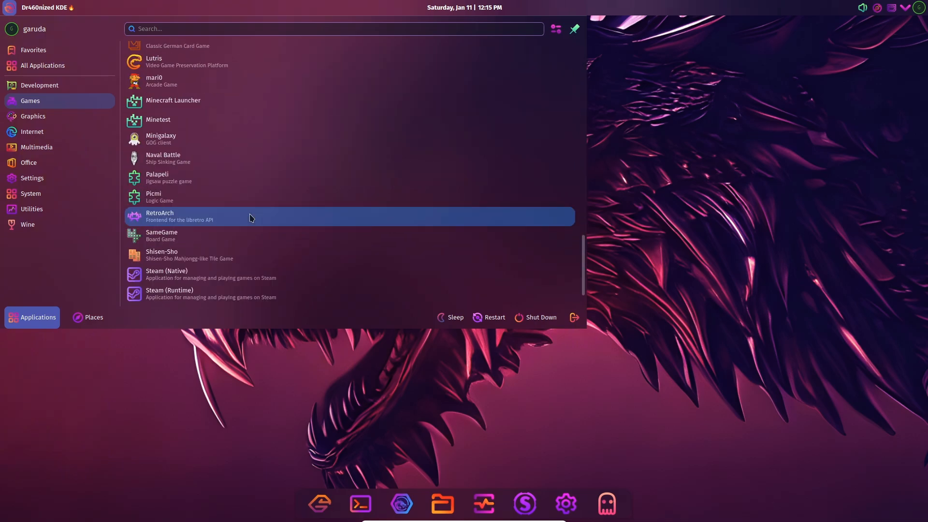
pyautogui.scroll(3)
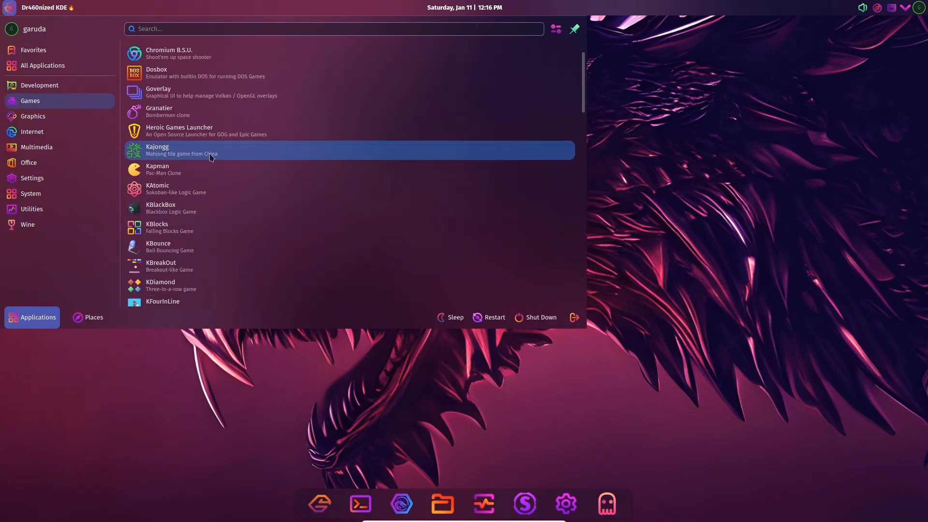
pyautogui.click(166, 170)
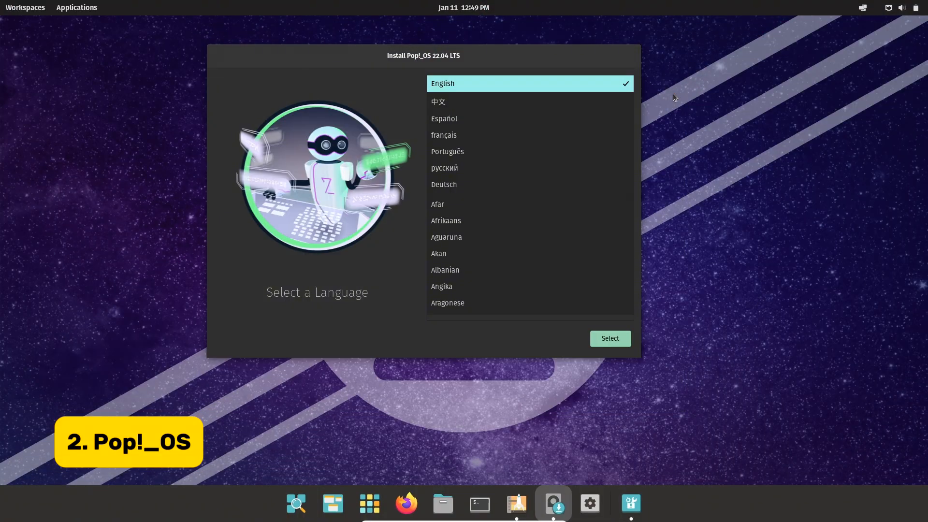
# Switch to Pop!_Shop and scroll through the 'games' search results
pyautogui.click(516, 504)
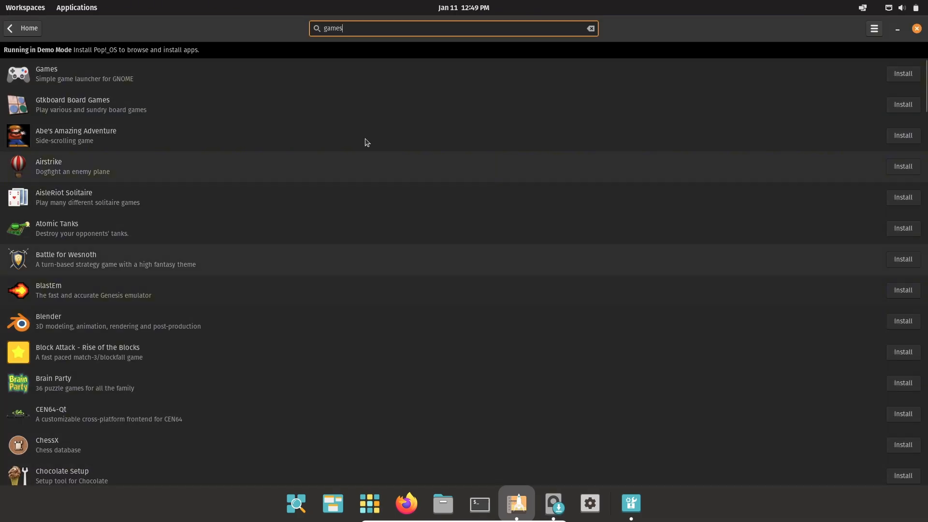
pyautogui.scroll(-3)
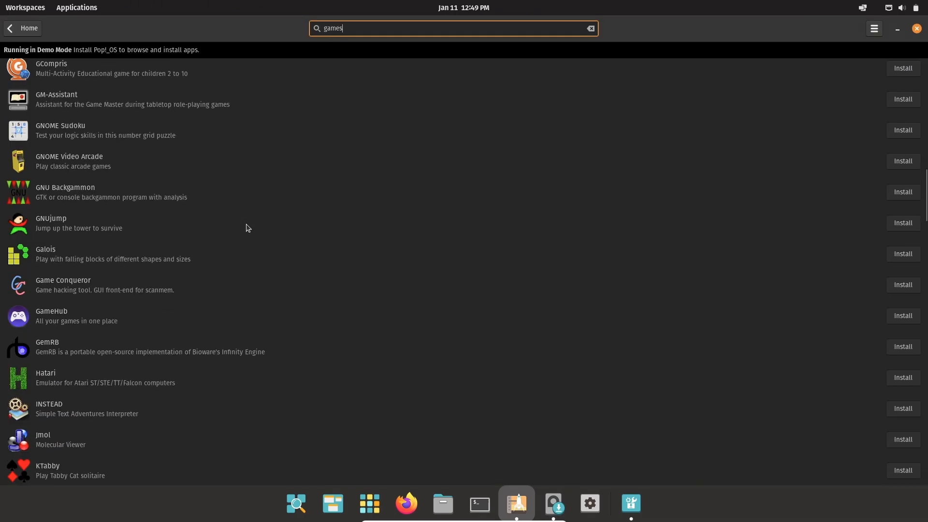
pyautogui.scroll(-3)
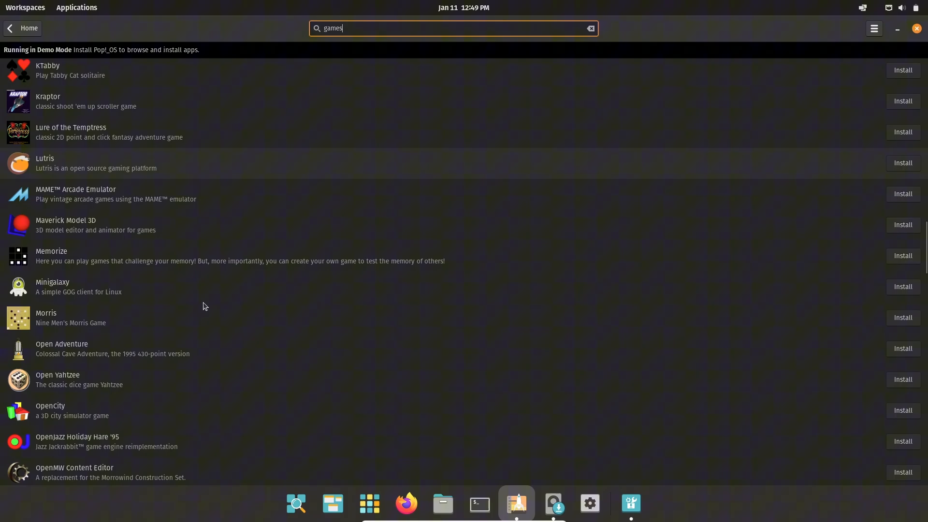
pyautogui.scroll(-3)
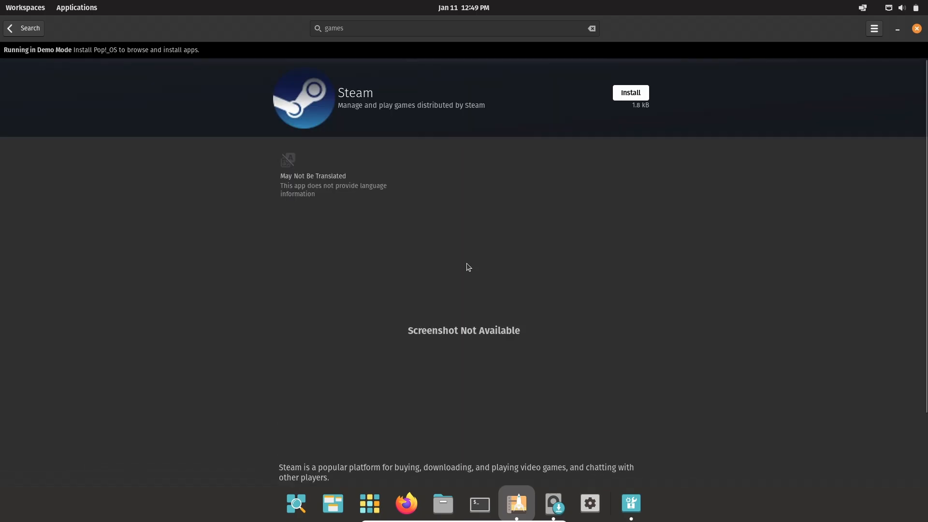
# View Steam's details and menu, go back, and change the search to 'game'
pyautogui.click(874, 28)
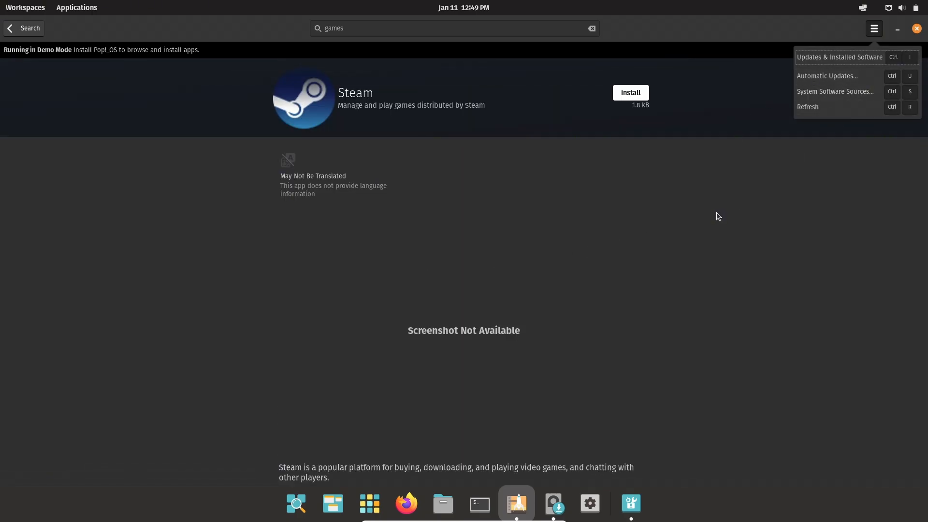
pyautogui.click(10, 28)
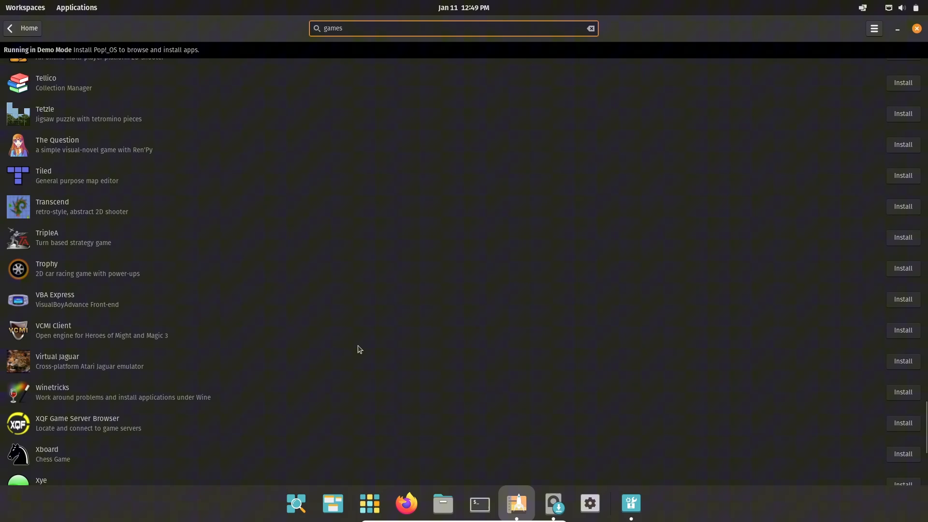
pyautogui.scroll(-3)
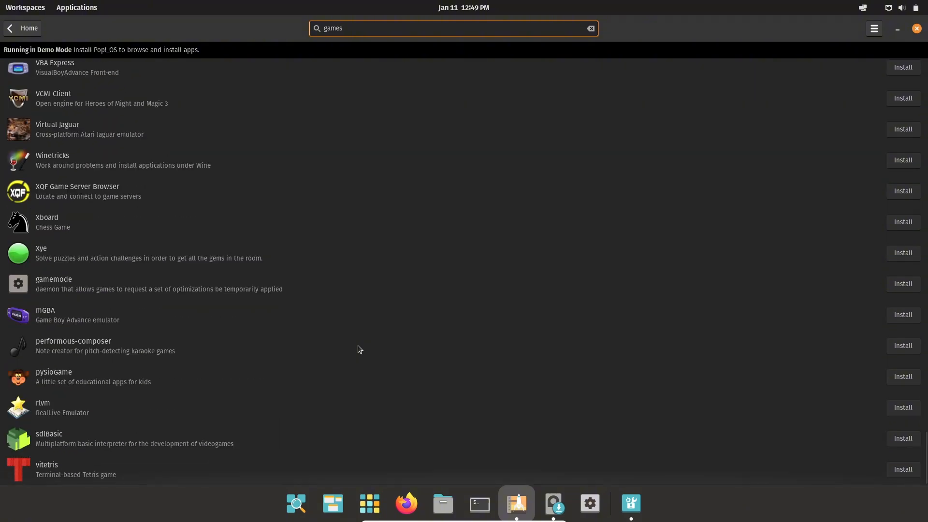
pyautogui.press('Backspace')
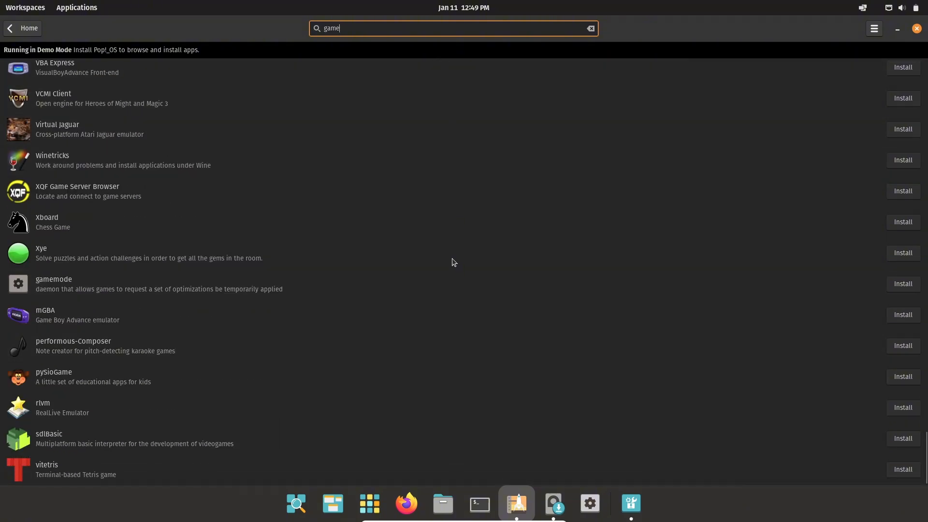
pyautogui.scroll(3)
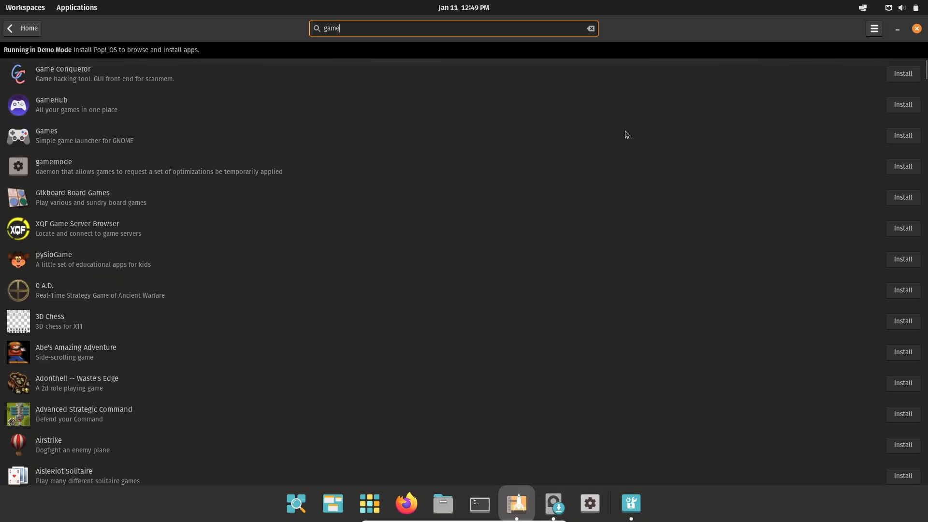
# Confirm English as the language in the Pop!_OS installer
pyautogui.click(553, 503)
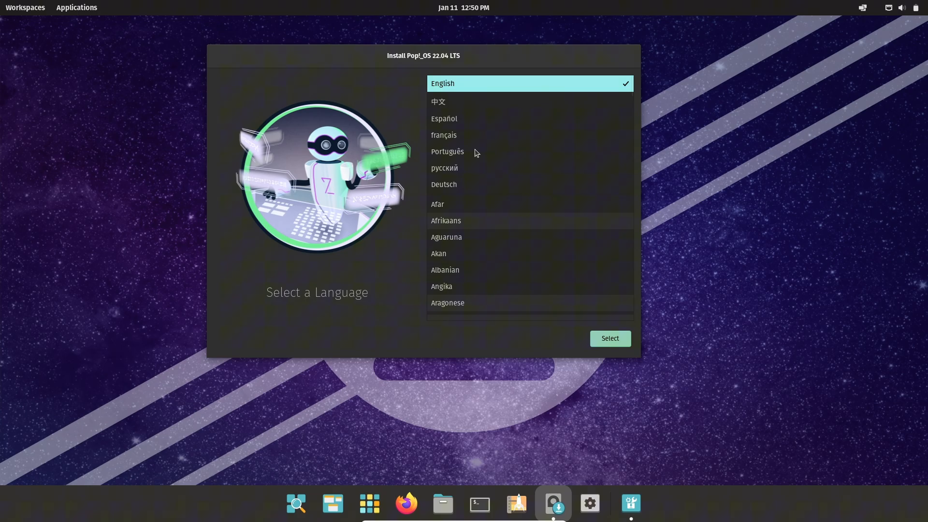
pyautogui.click(609, 338)
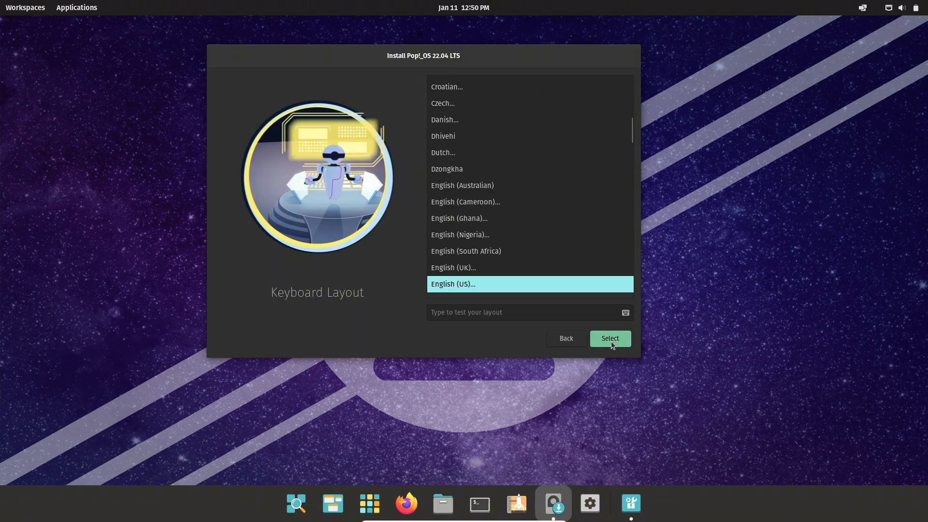
pyautogui.click(610, 338)
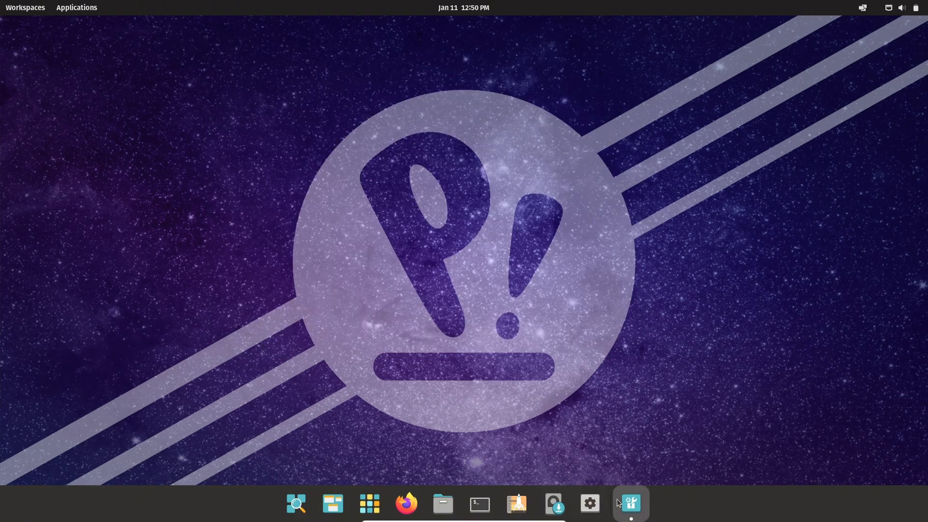
# View the configured Flatpak software sources, then close that window
pyautogui.click(630, 504)
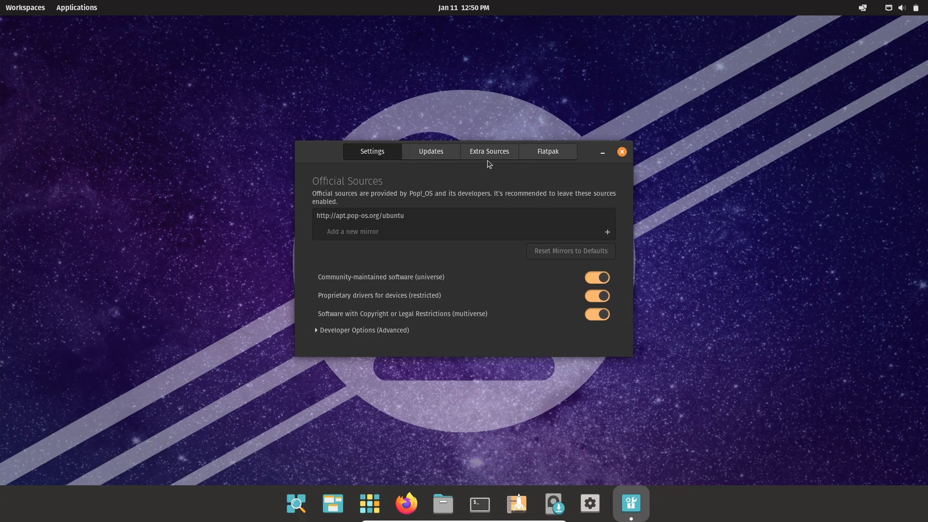
pyautogui.click(547, 151)
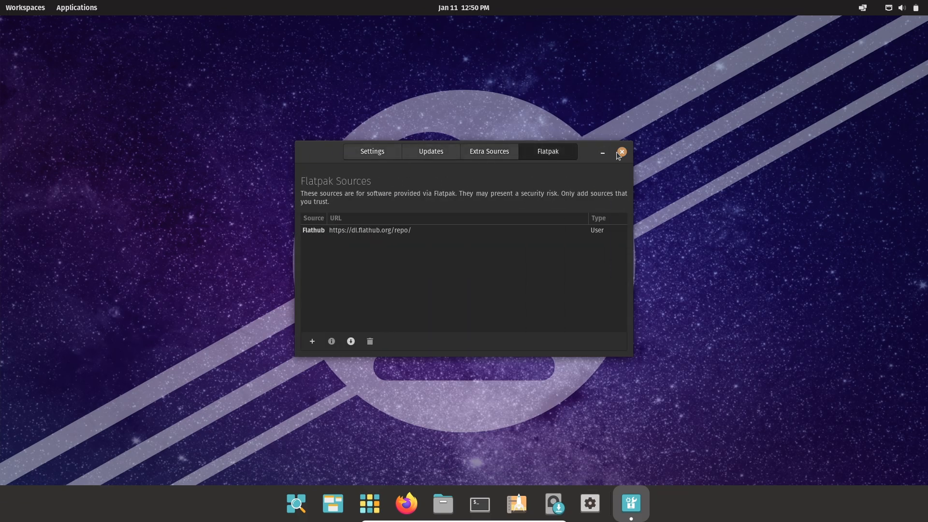
pyautogui.click(621, 151)
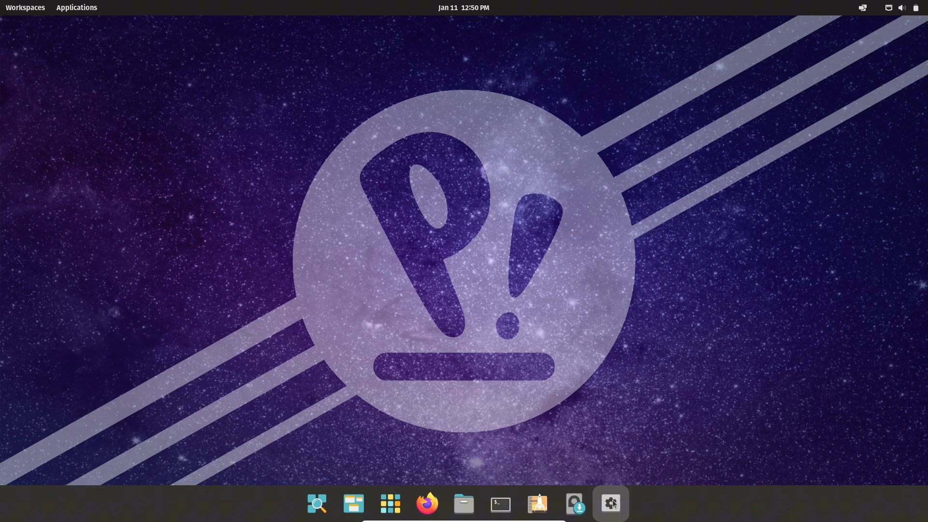
# Open Settings and view the Desktop Options page
pyautogui.click(611, 504)
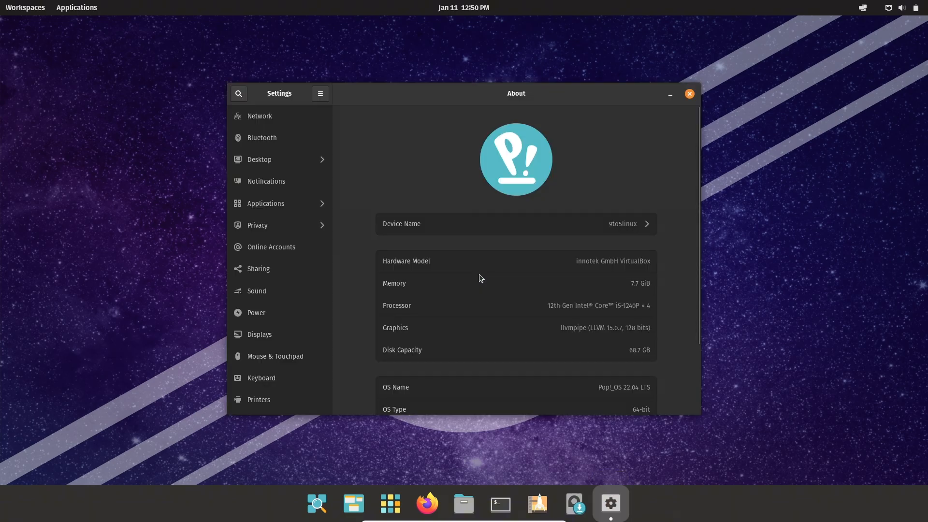
pyautogui.click(259, 159)
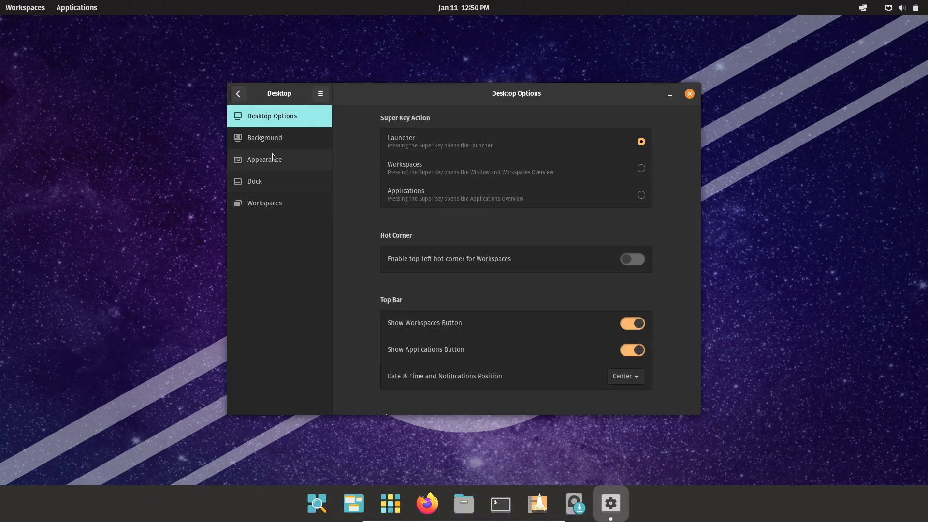
pyautogui.click(264, 159)
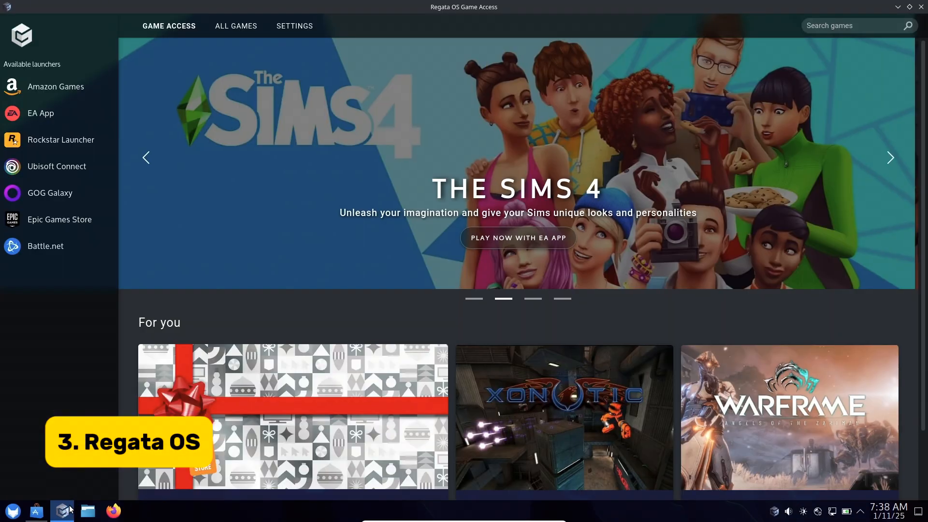
# Browse the Amazon Games, EA App, Ubisoft Connect and Epic Games Store pages
pyautogui.click(55, 86)
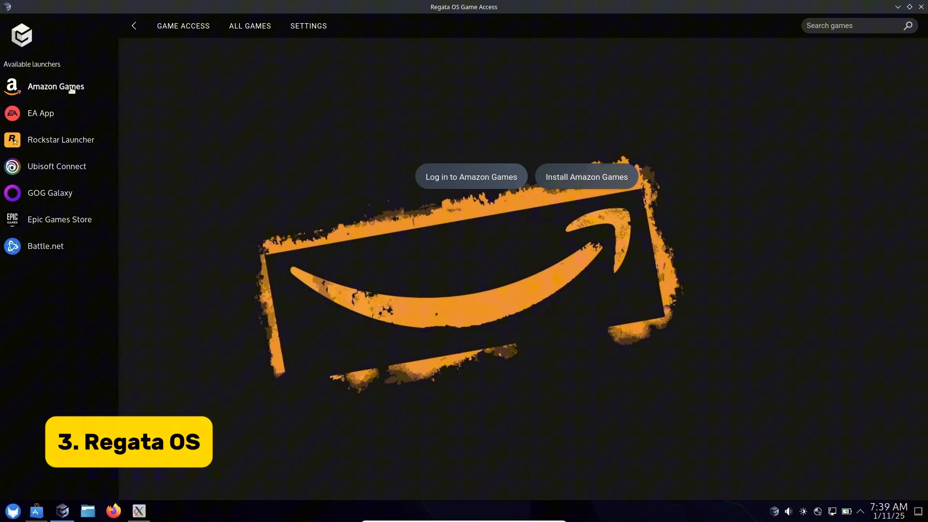
pyautogui.click(40, 114)
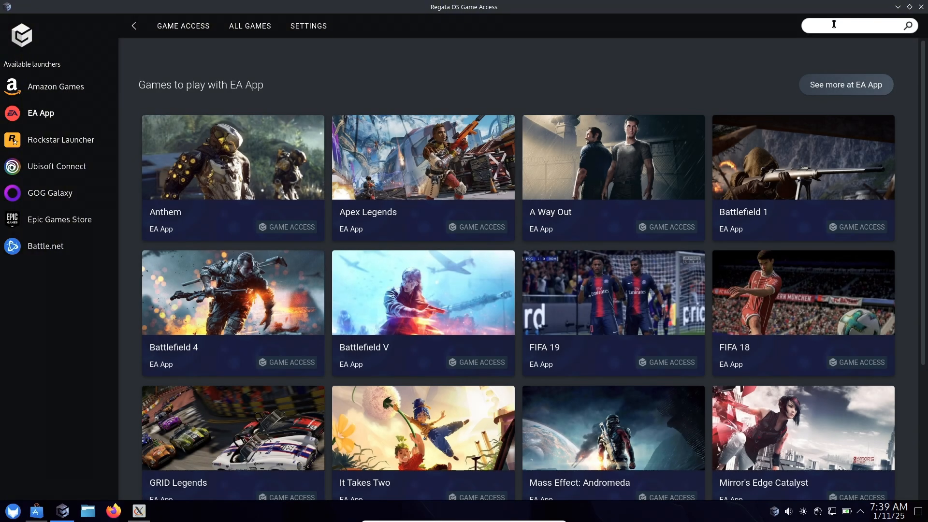
pyautogui.click(60, 140)
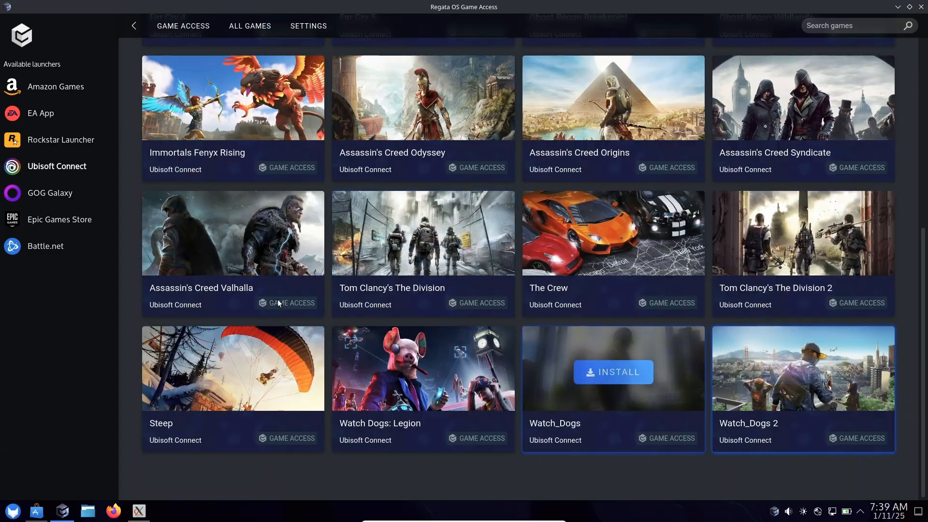
pyautogui.click(59, 219)
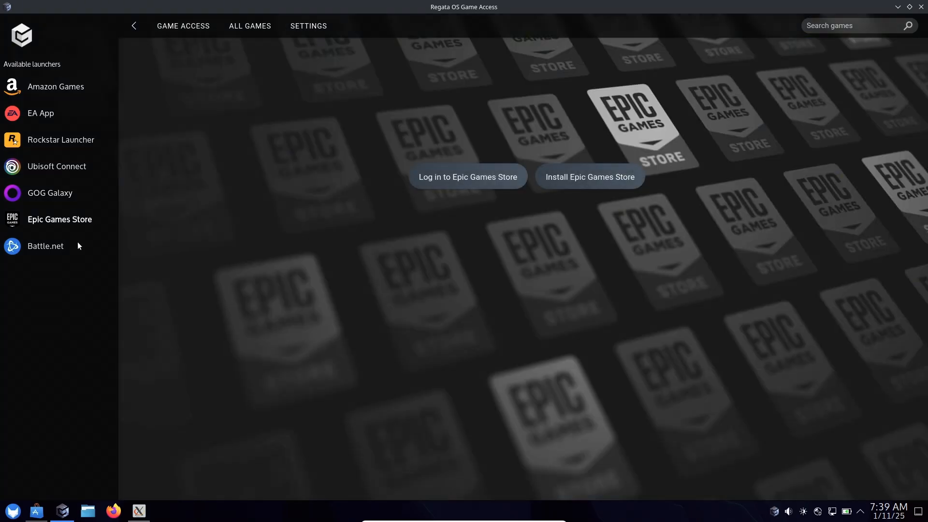
# Scroll the All Games catalogue and view Game Access settings
pyautogui.click(249, 25)
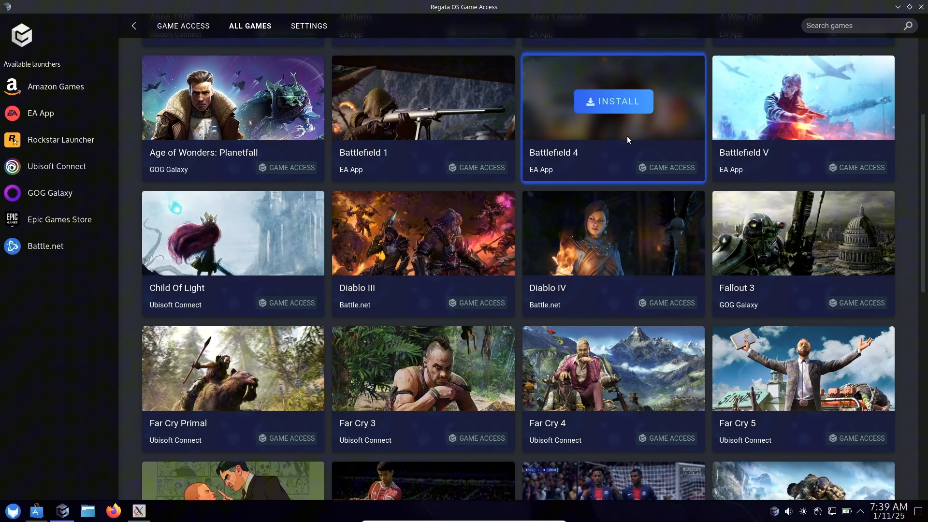
pyautogui.scroll(-3)
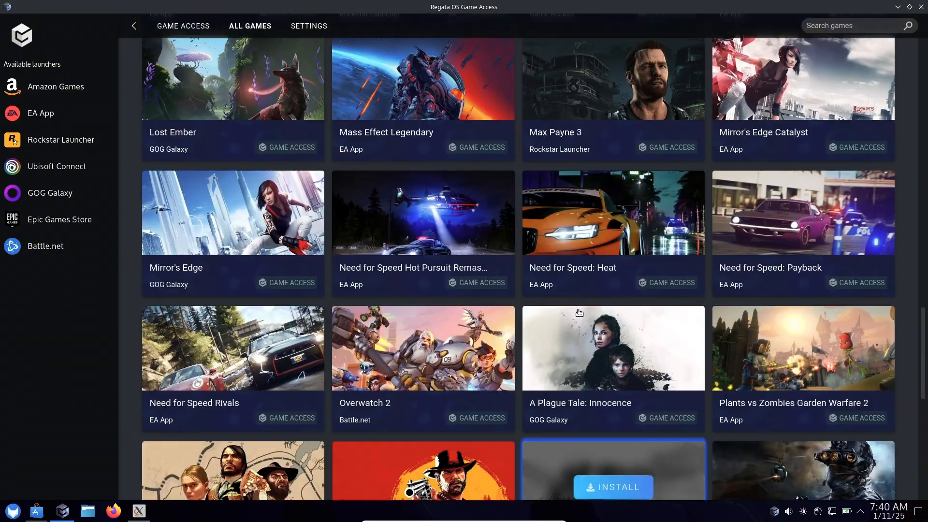
pyautogui.click(308, 25)
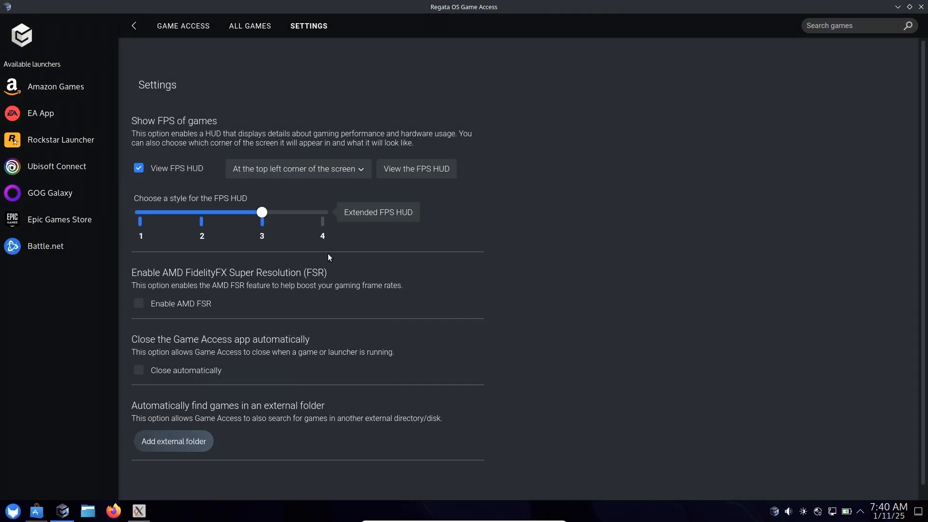
pyautogui.click(250, 26)
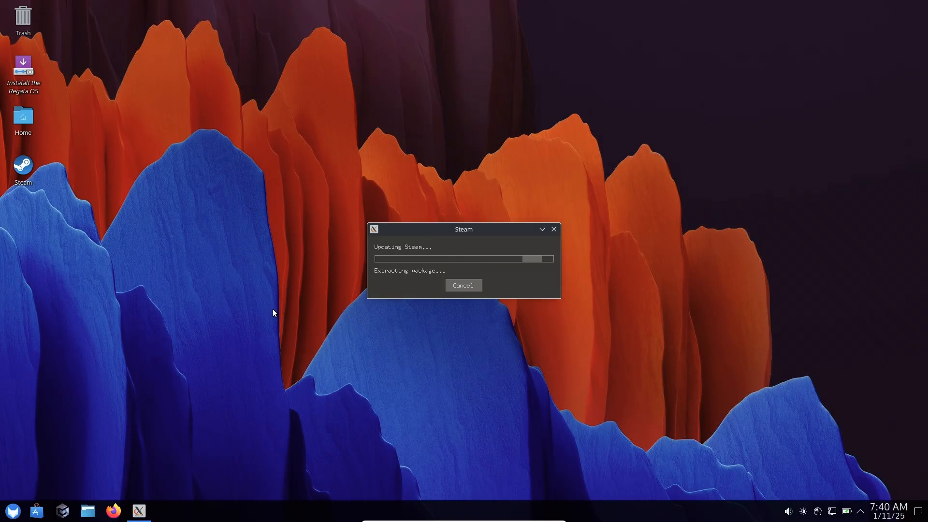
pyautogui.moveTo(419, 278)
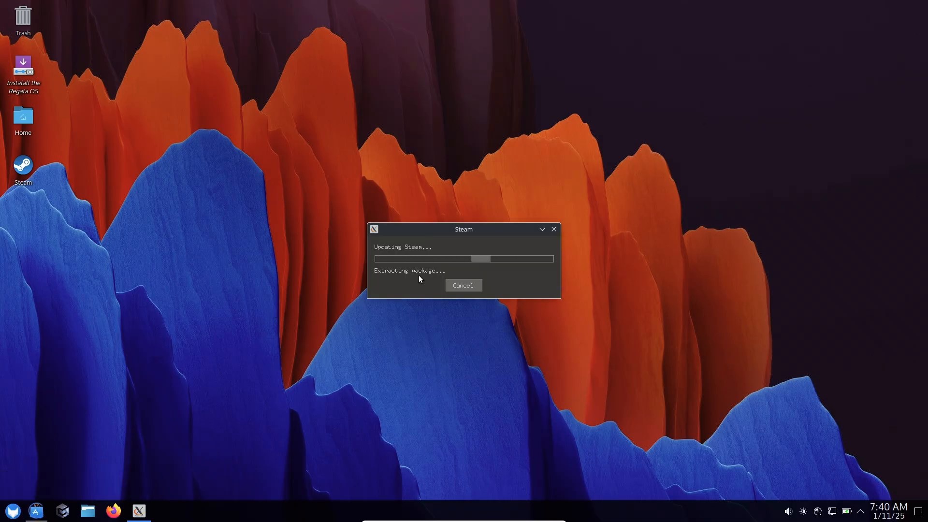
# Open and close the brightness and night light tray applet
pyautogui.click(12, 510)
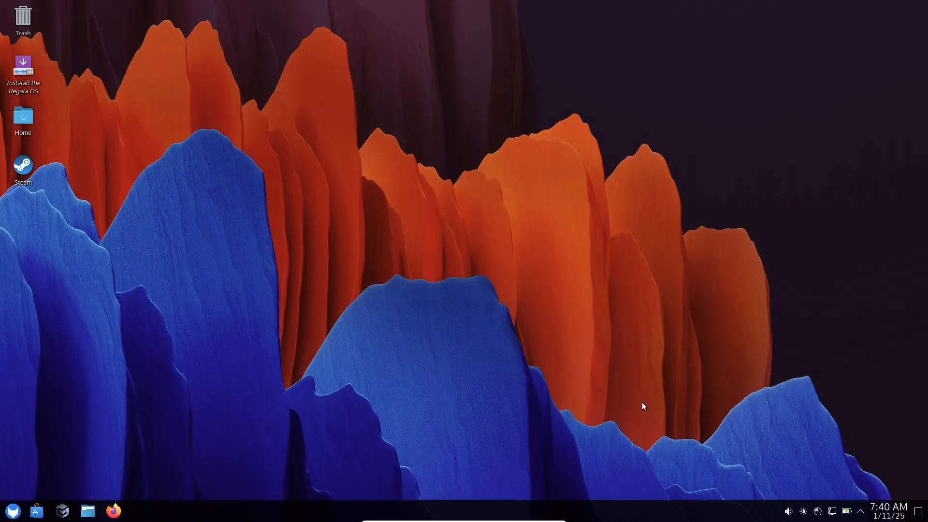
pyautogui.click(804, 511)
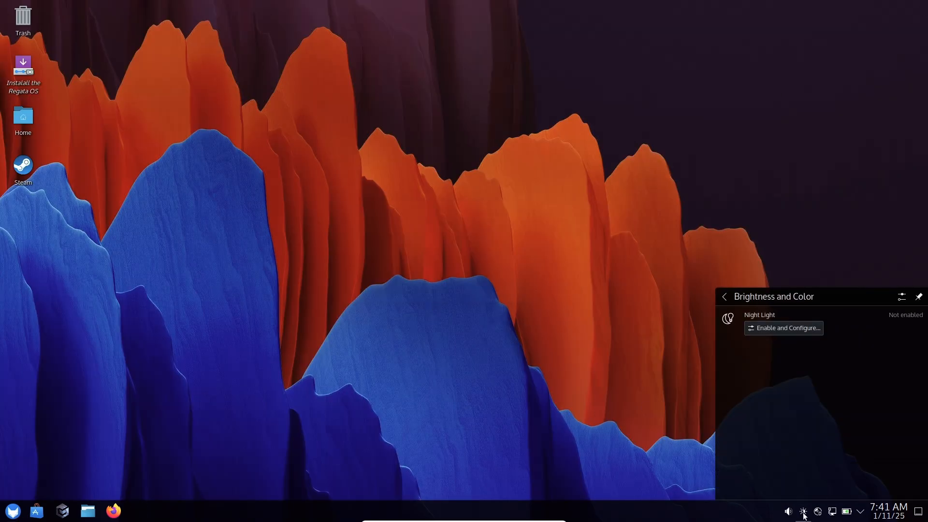
pyautogui.click(71, 343)
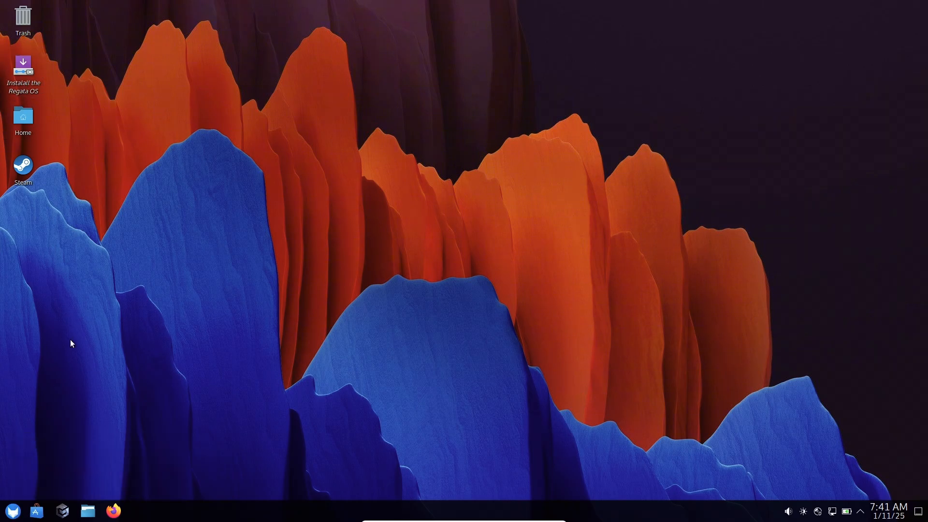
# Launch System Monitor, check running Applications for Steam, then close it
pyautogui.click(12, 510)
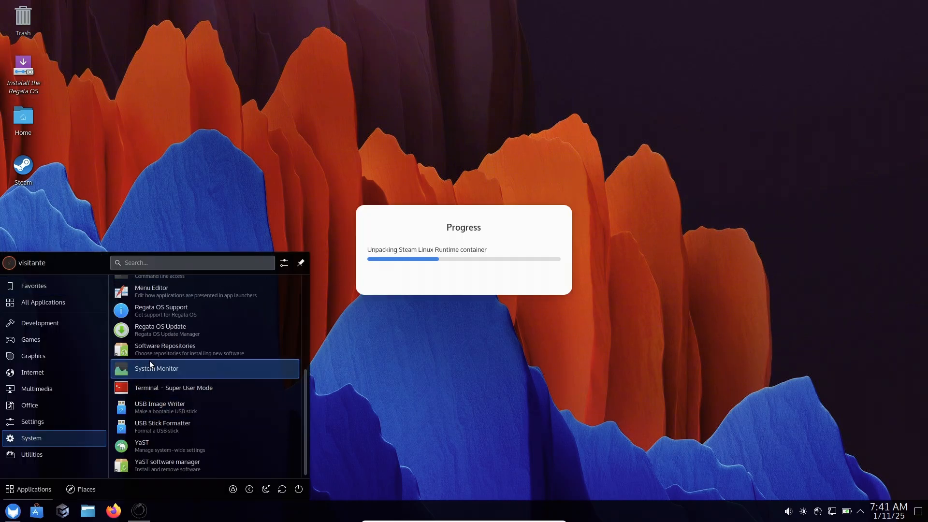
pyautogui.click(156, 369)
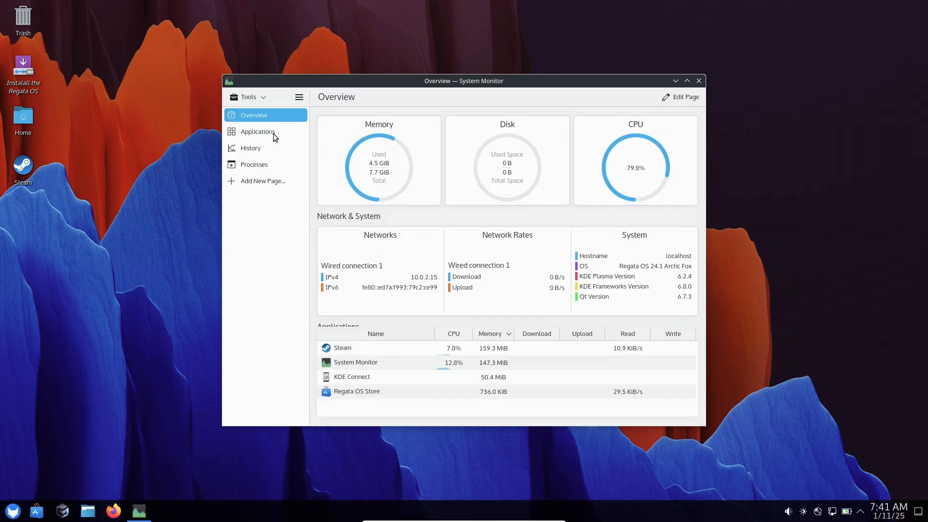
pyautogui.click(11, 510)
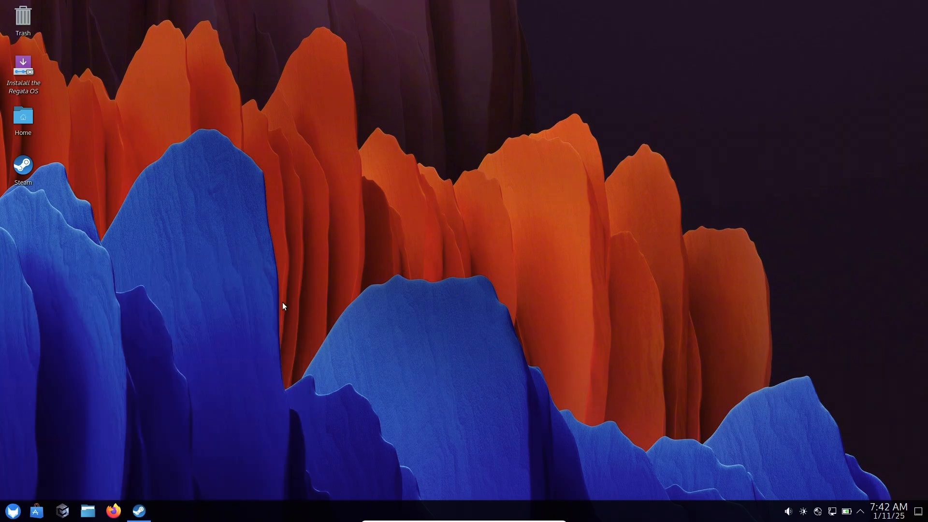
pyautogui.click(138, 510)
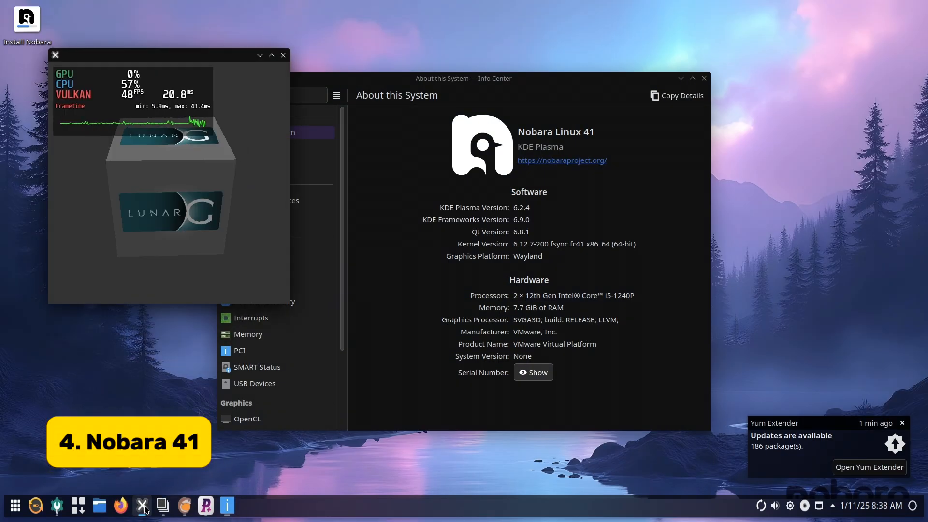
# Check Goverlay's Visual overlay options, then view Lutris's recently played games
pyautogui.click(142, 505)
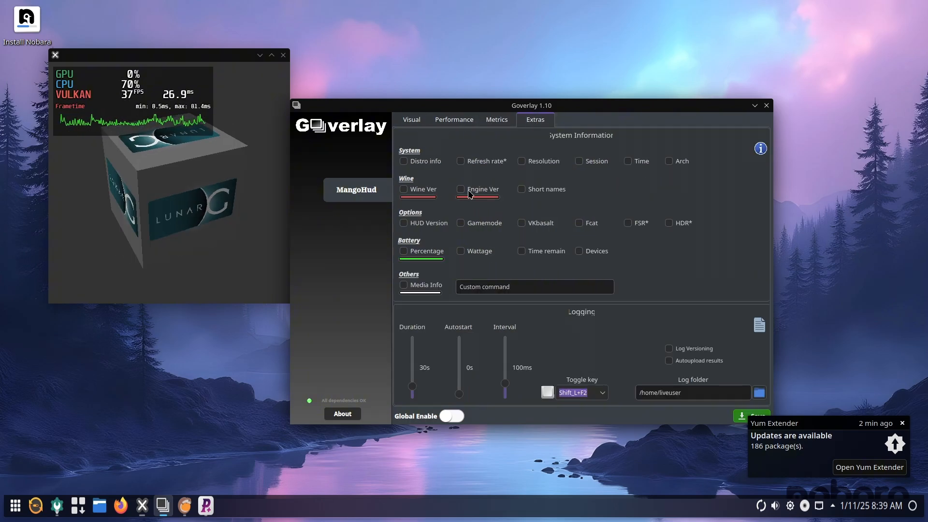
pyautogui.click(411, 119)
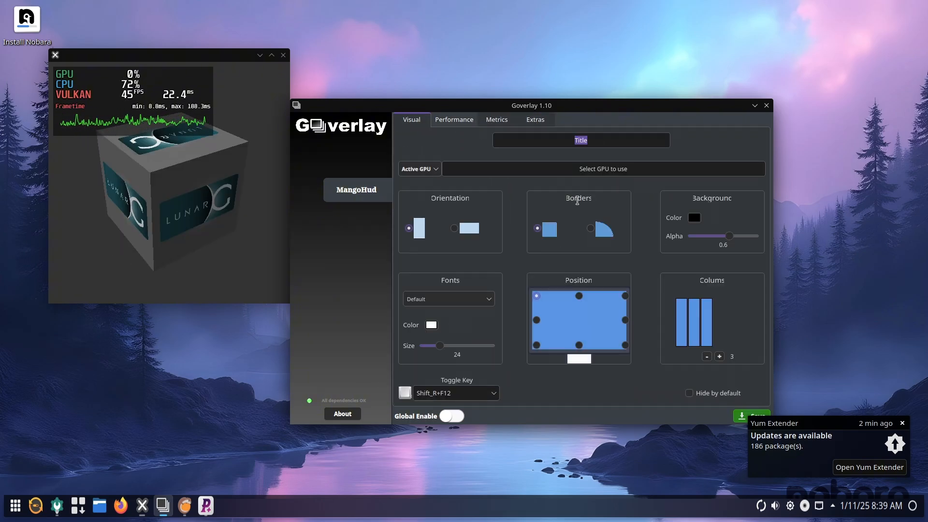
pyautogui.click(765, 106)
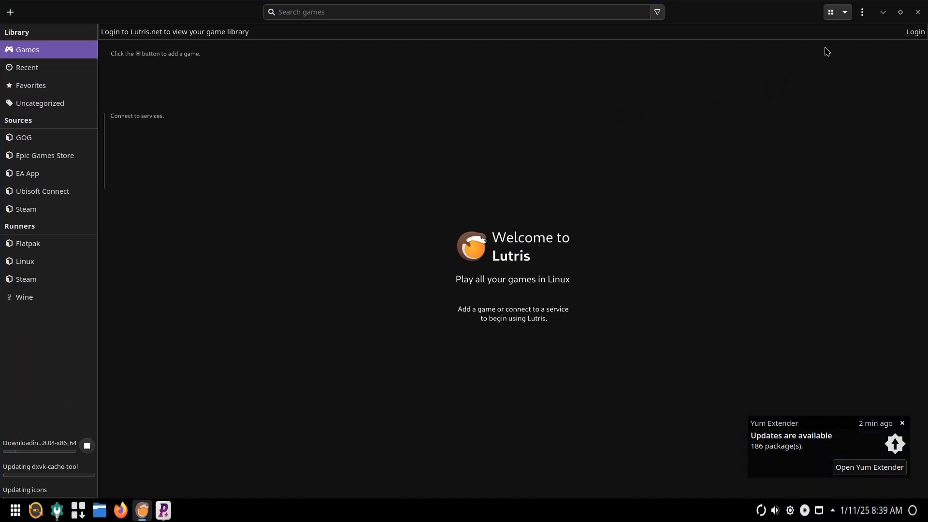
pyautogui.click(27, 67)
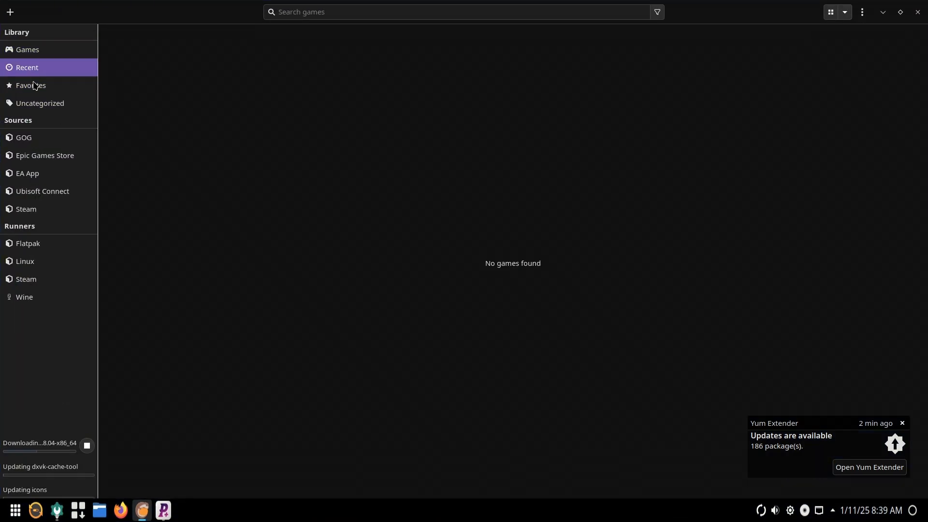
# Browse Lutris's sidebar sources, including the Flatpak and Steam runners
pyautogui.click(24, 137)
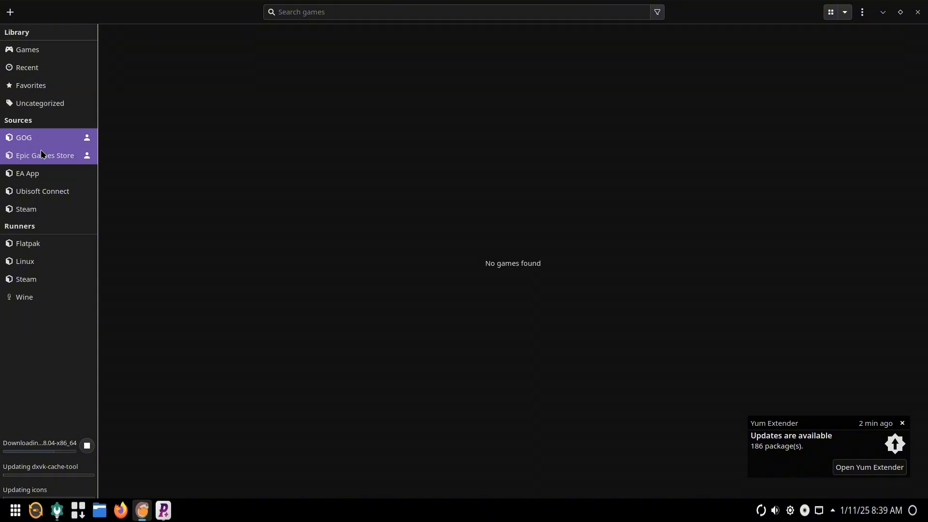
pyautogui.click(28, 244)
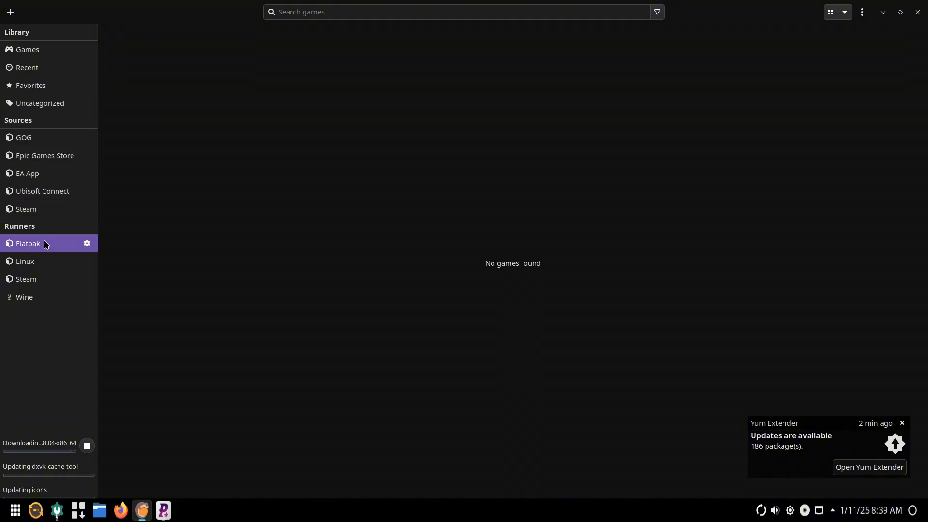
pyautogui.click(25, 261)
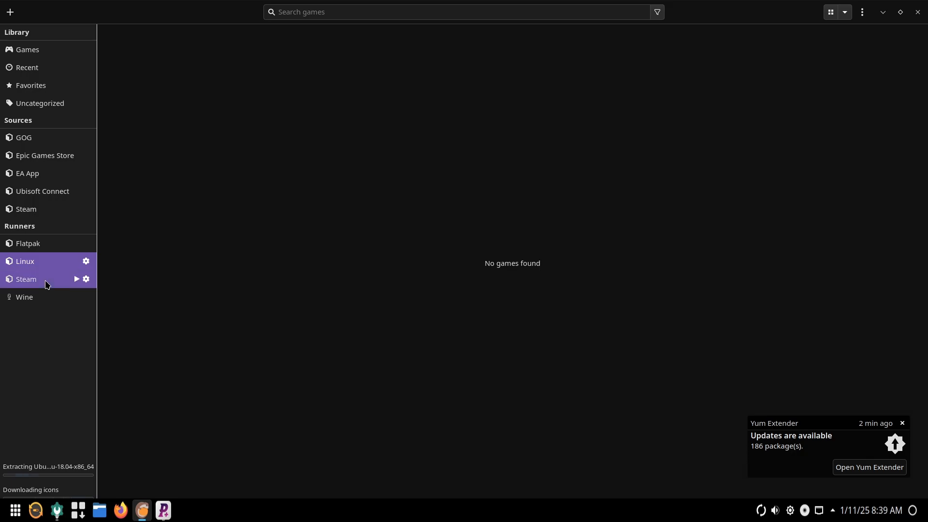
pyautogui.click(24, 296)
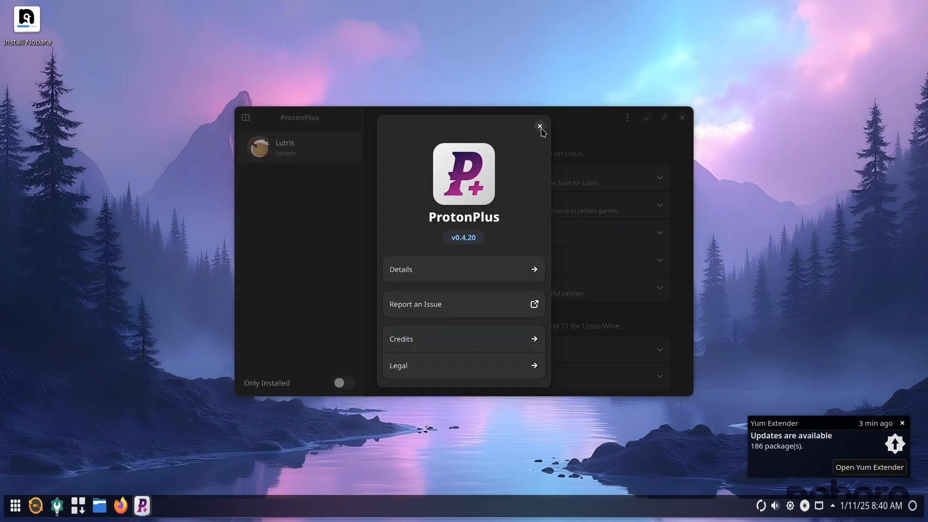
# Scroll through the launcher's full list of installed applications
pyautogui.click(538, 126)
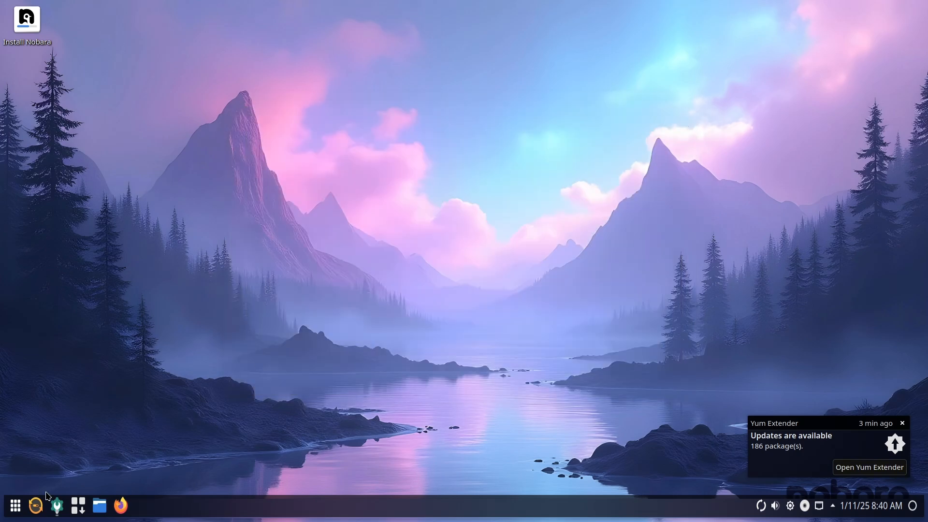
pyautogui.click(14, 505)
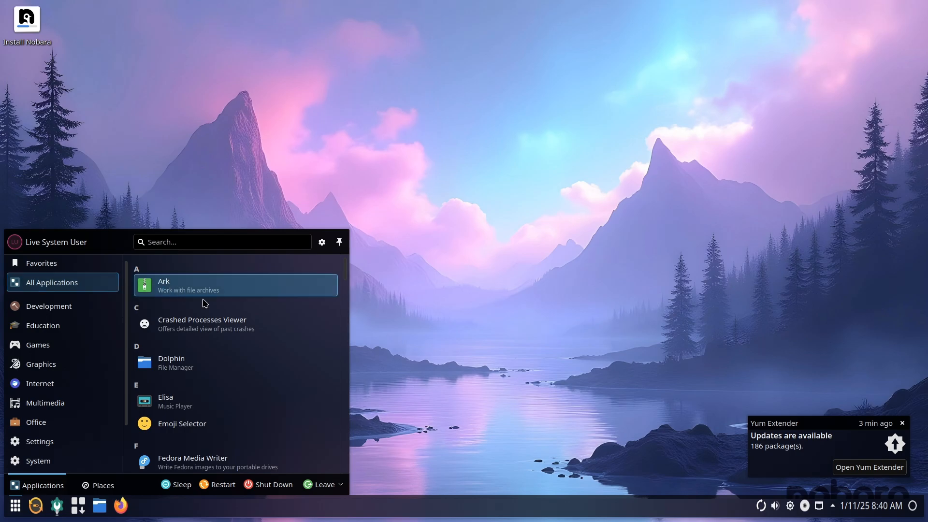
pyautogui.scroll(-3)
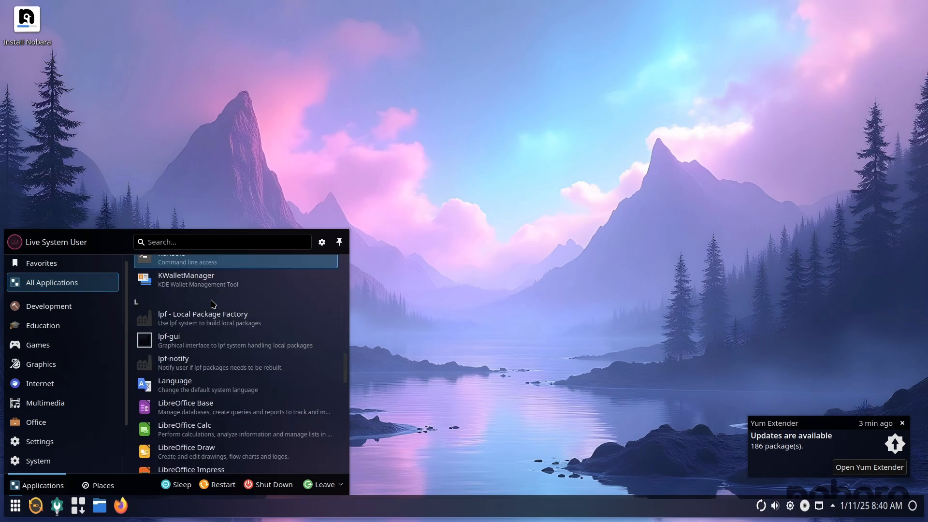
pyautogui.scroll(-3)
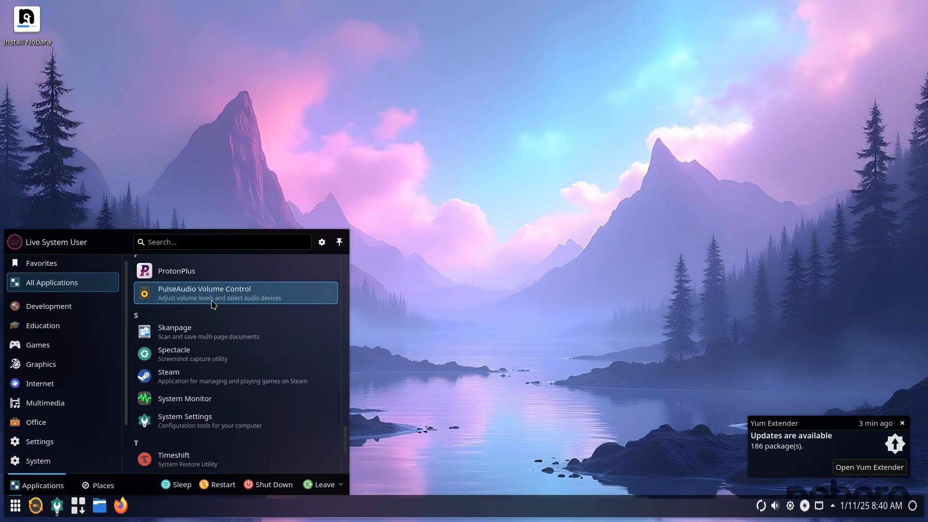
pyautogui.scroll(-3)
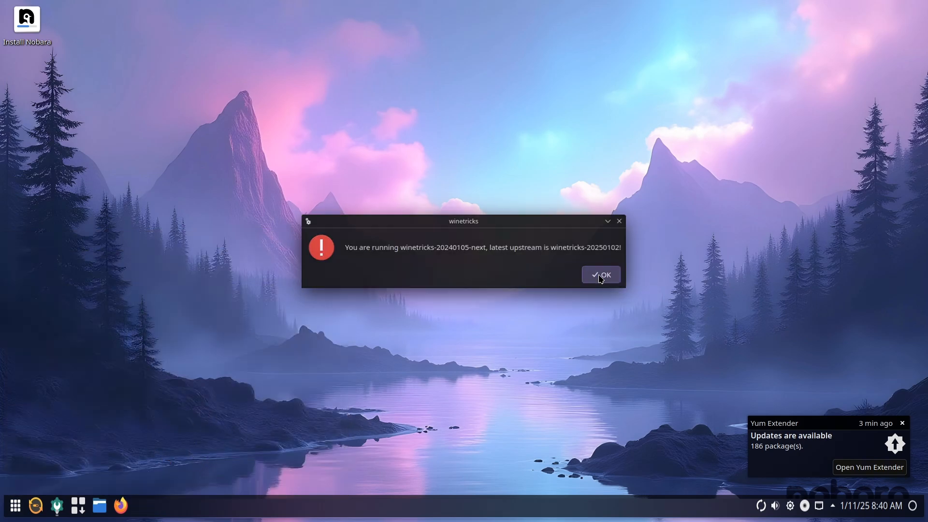
# Dismiss the winetricks version warning and start the Shut Down countdown
pyautogui.click(15, 504)
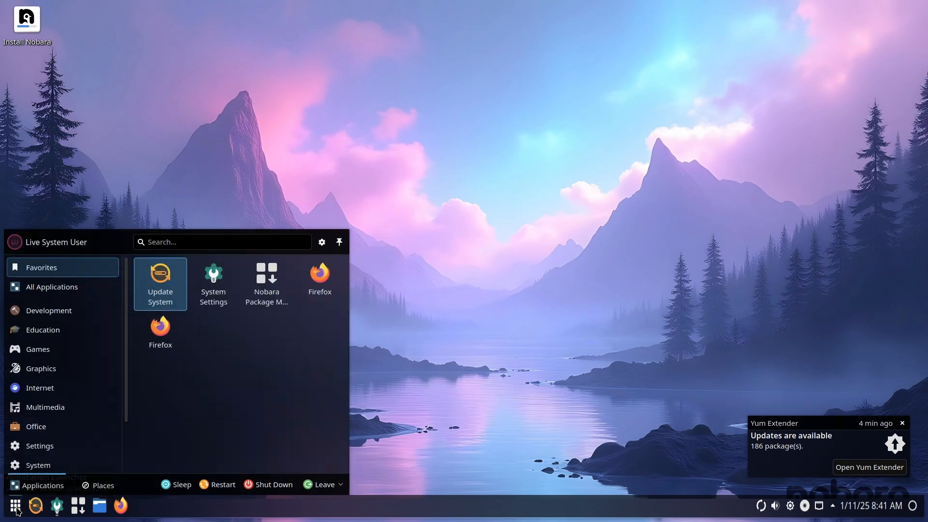
pyautogui.click(273, 485)
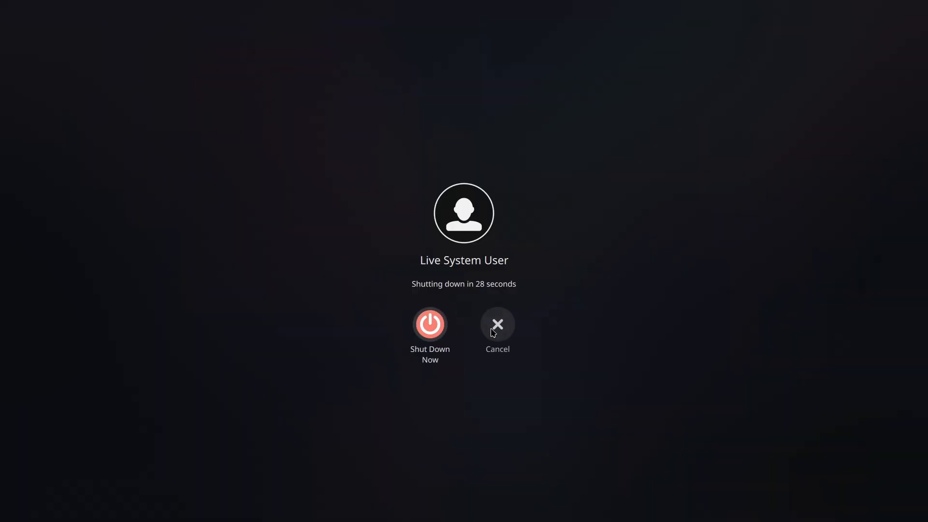
pyautogui.click(497, 325)
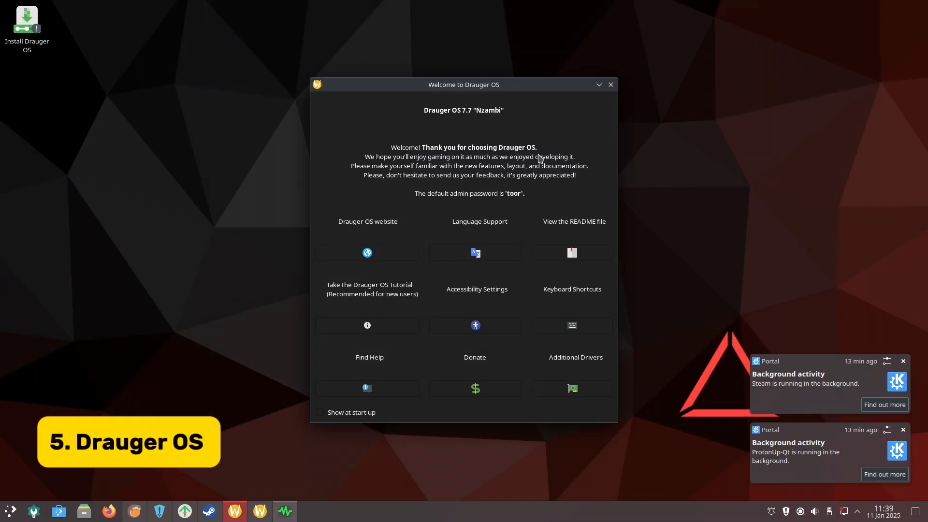
# Close the Welcome screen, check running apps, then view ProtonUp-Qt and Heroic
pyautogui.click(284, 511)
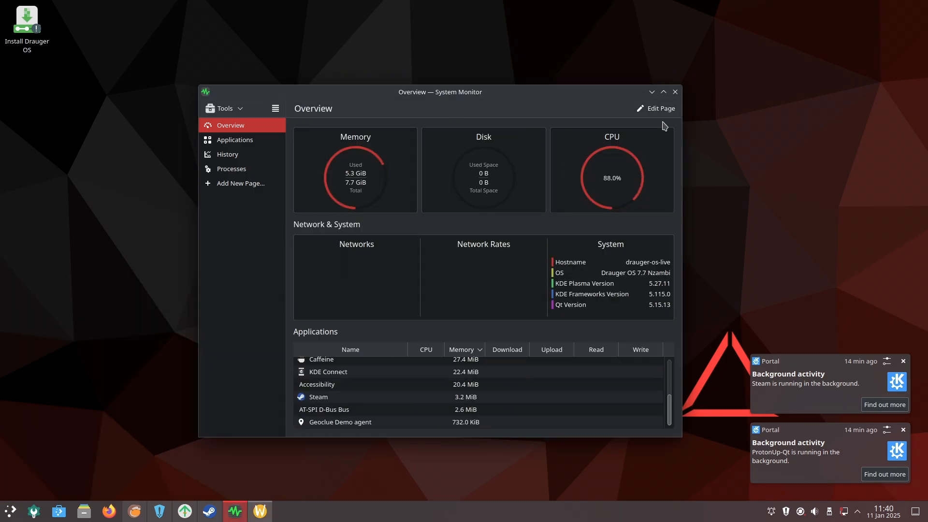
pyautogui.click(235, 140)
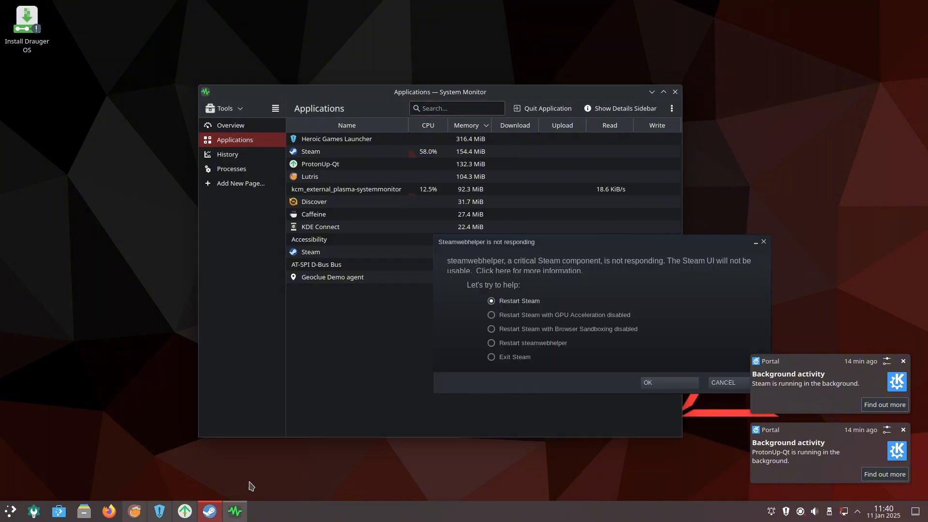
pyautogui.click(491, 357)
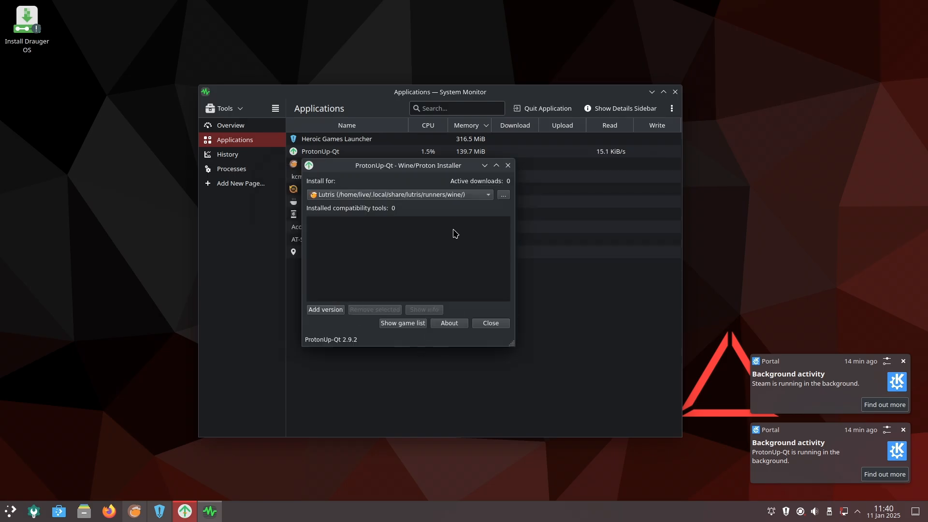
pyautogui.click(325, 309)
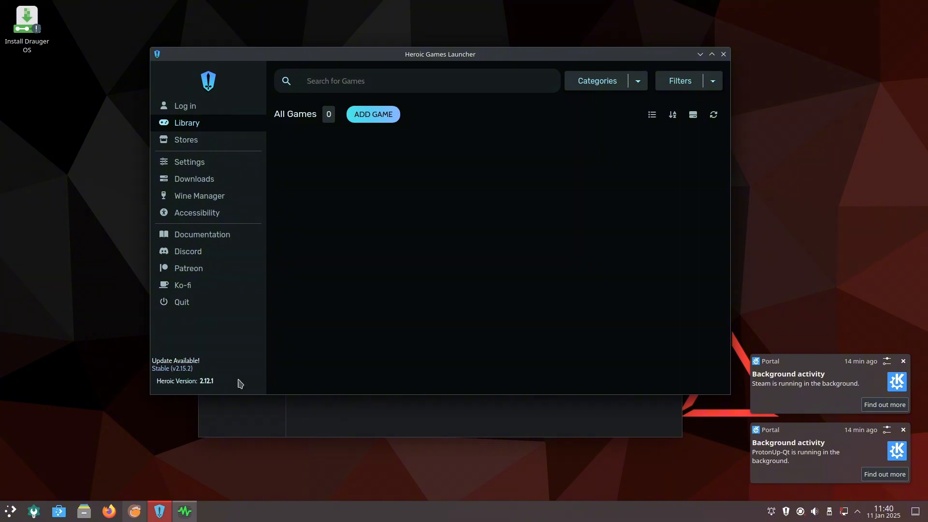
pyautogui.click(185, 139)
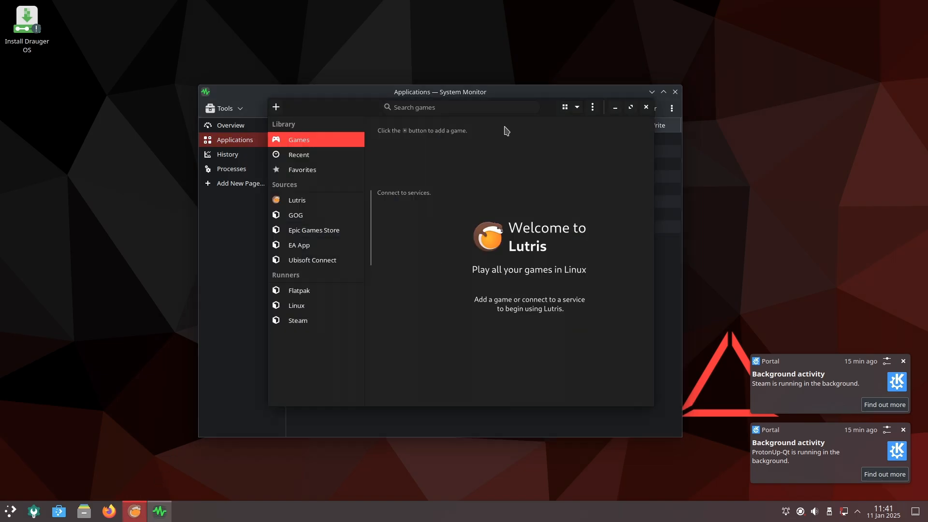
# Browse Lutris's Linux and Flatpak runners, open Add games, then cancel
pyautogui.click(297, 199)
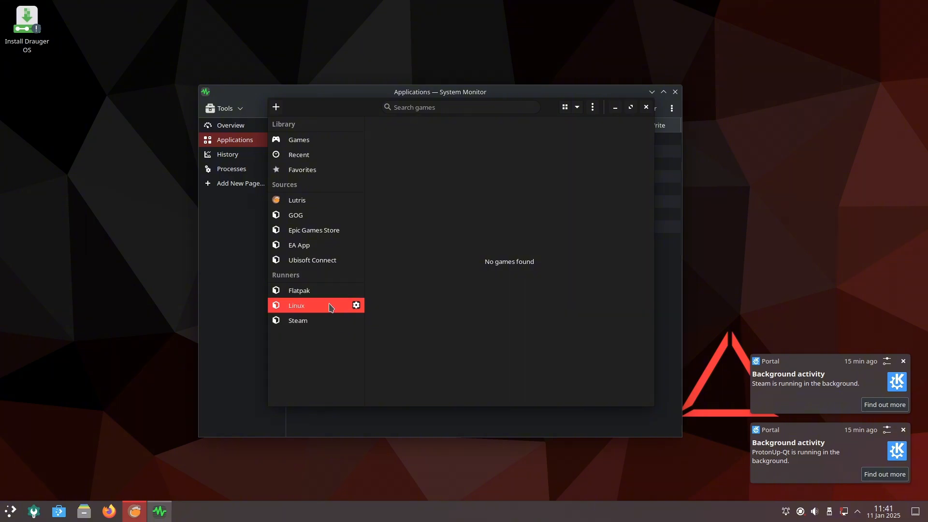
pyautogui.click(592, 107)
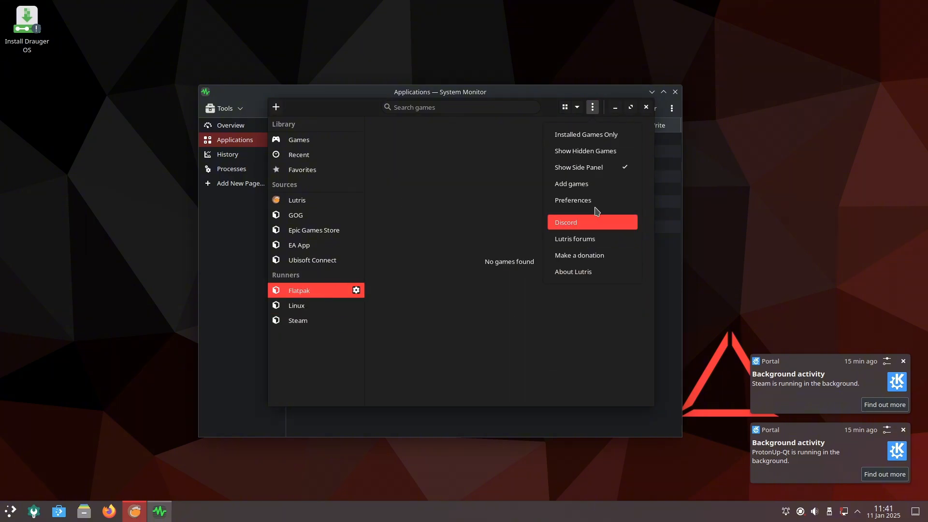
pyautogui.click(571, 184)
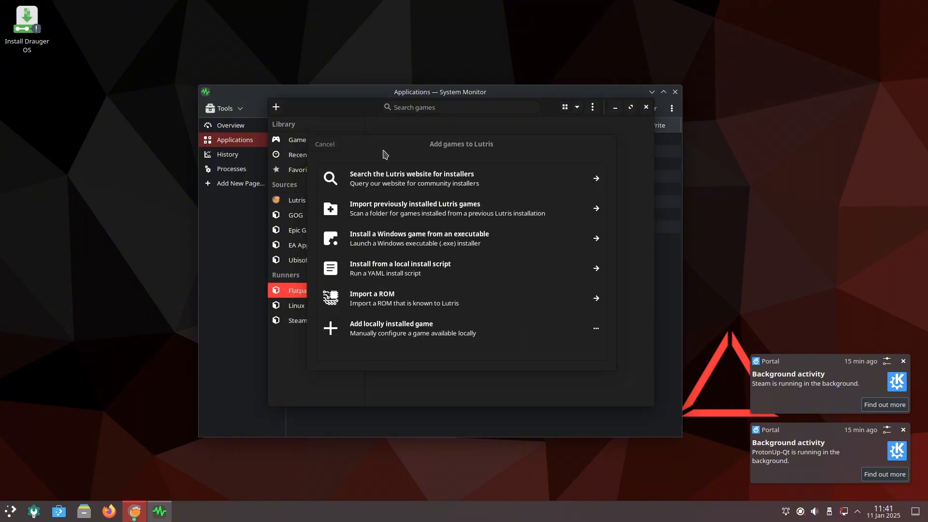
pyautogui.click(324, 144)
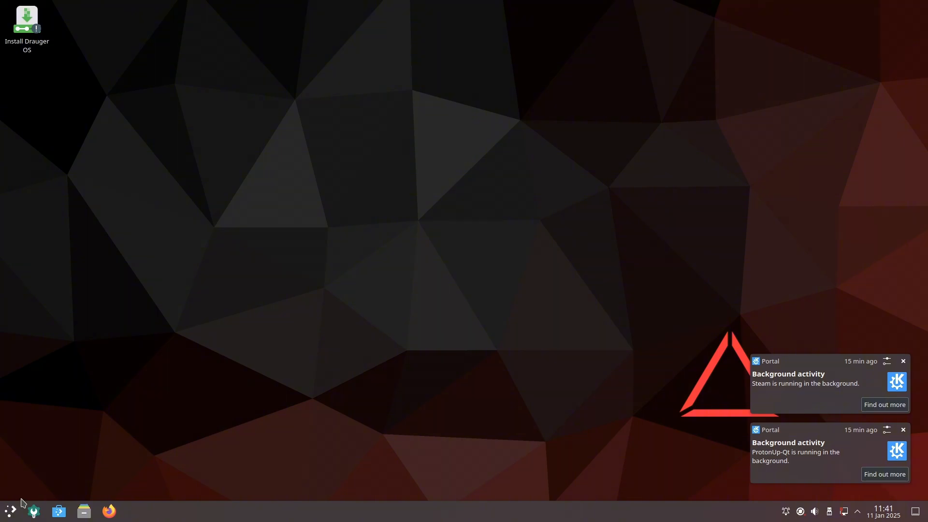
# Scroll All Applications, then open and close a Konsole terminal
pyautogui.click(11, 511)
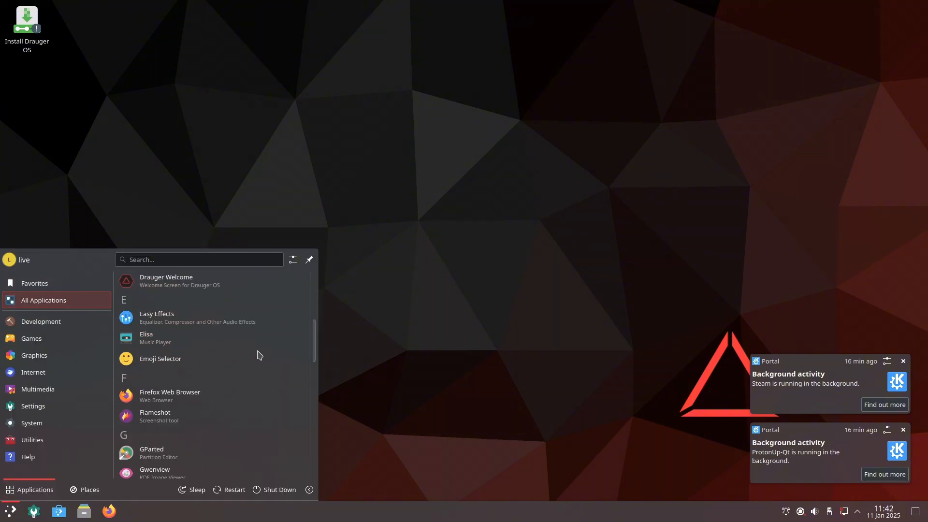
pyautogui.scroll(-3)
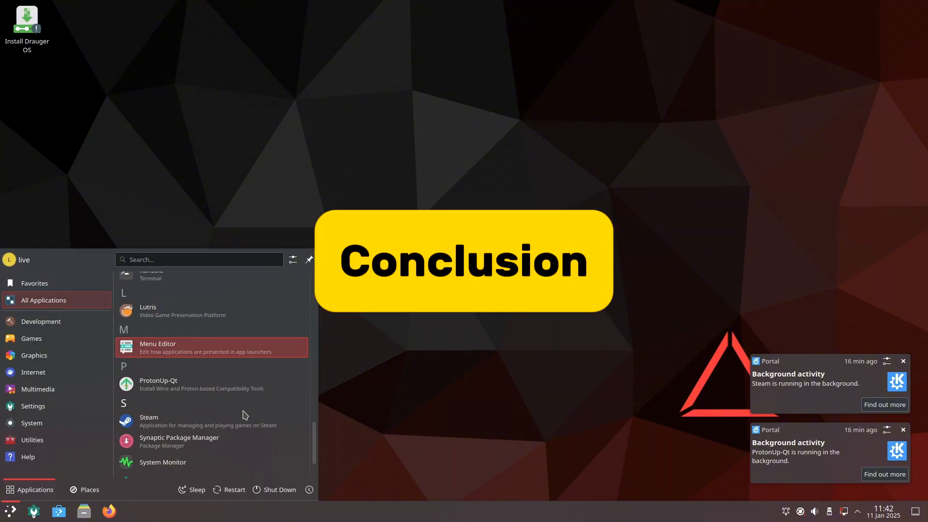
pyautogui.click(150, 275)
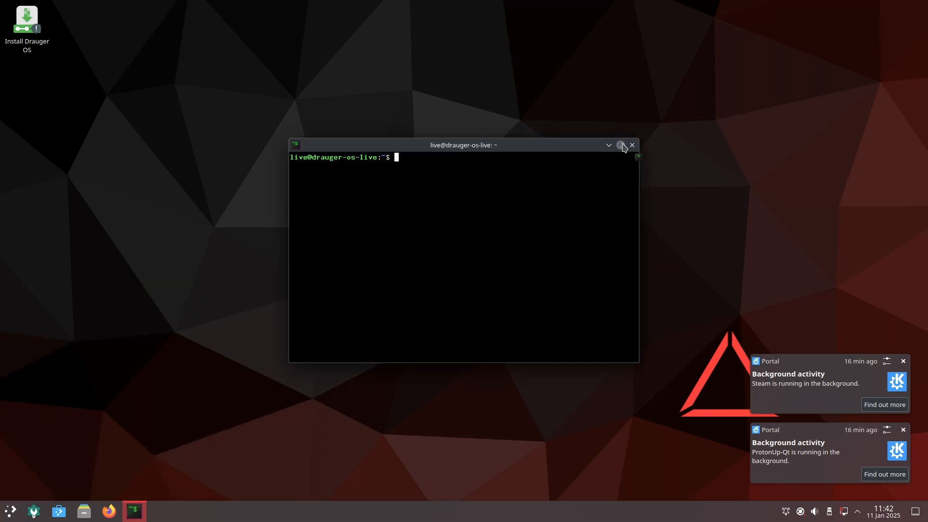
pyautogui.click(621, 145)
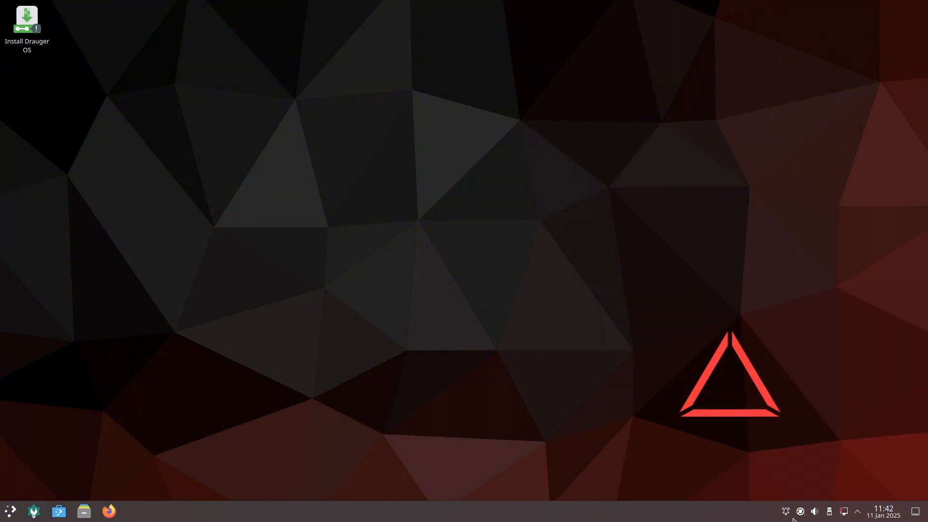
pyautogui.moveTo(362, 313)
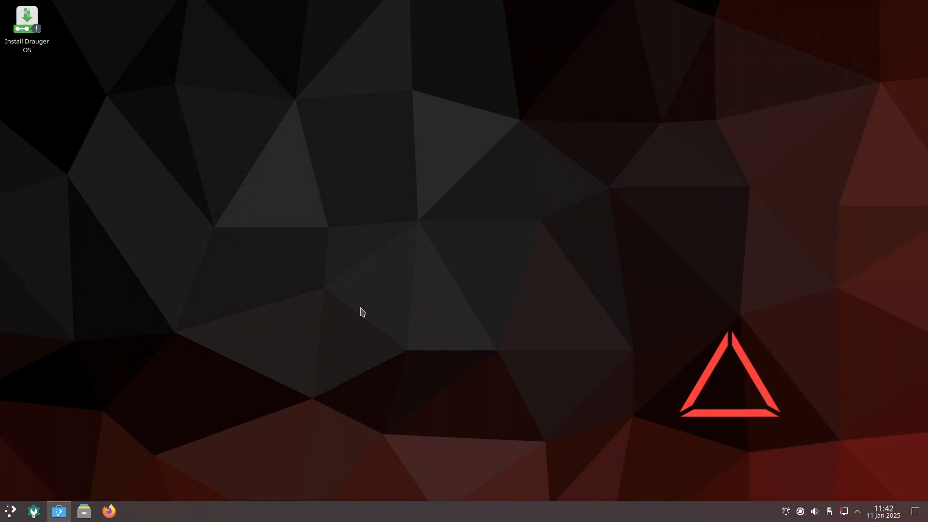
# In Discover, dismiss the offline cache error and browse Games, then Board Games, then Sports
pyautogui.click(58, 511)
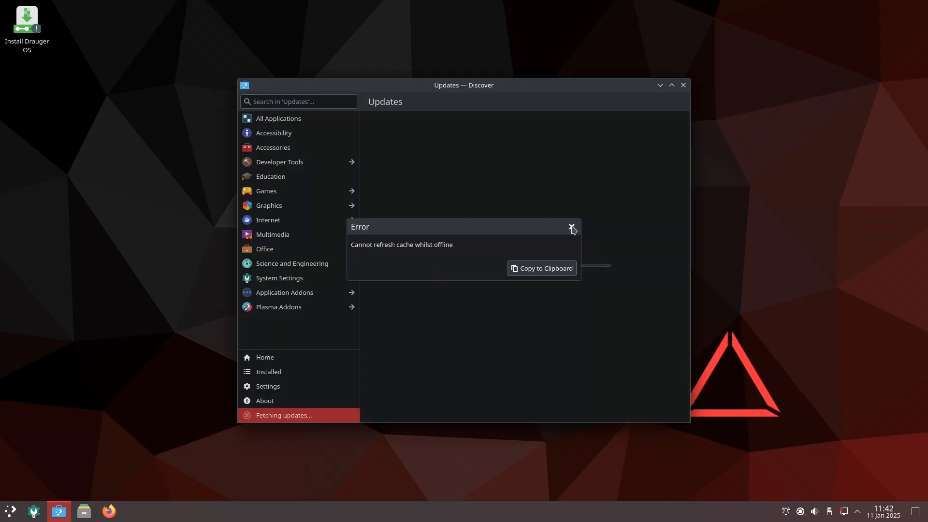
pyautogui.click(572, 229)
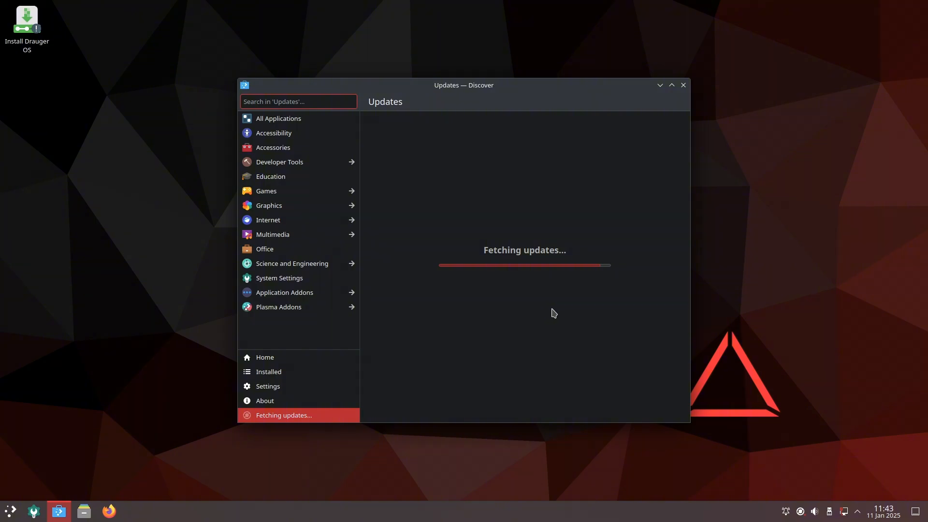
pyautogui.click(266, 190)
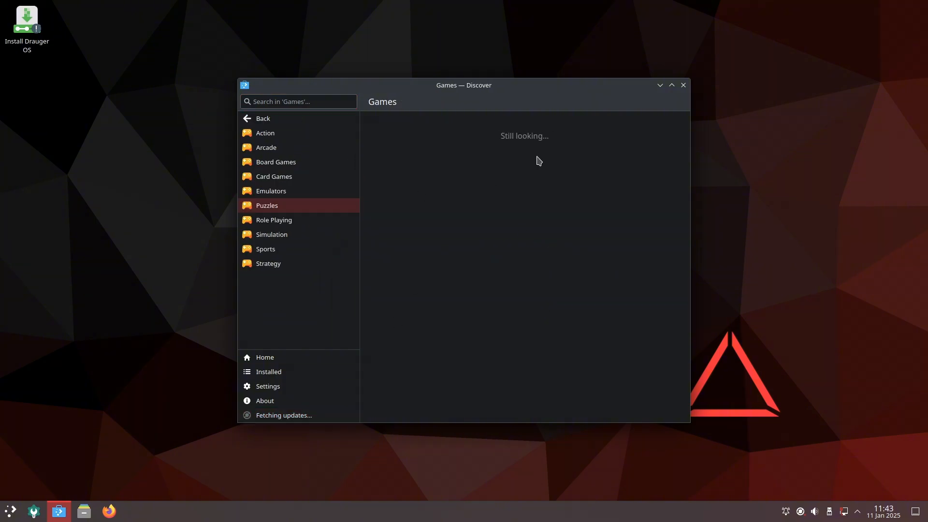
pyautogui.click(276, 162)
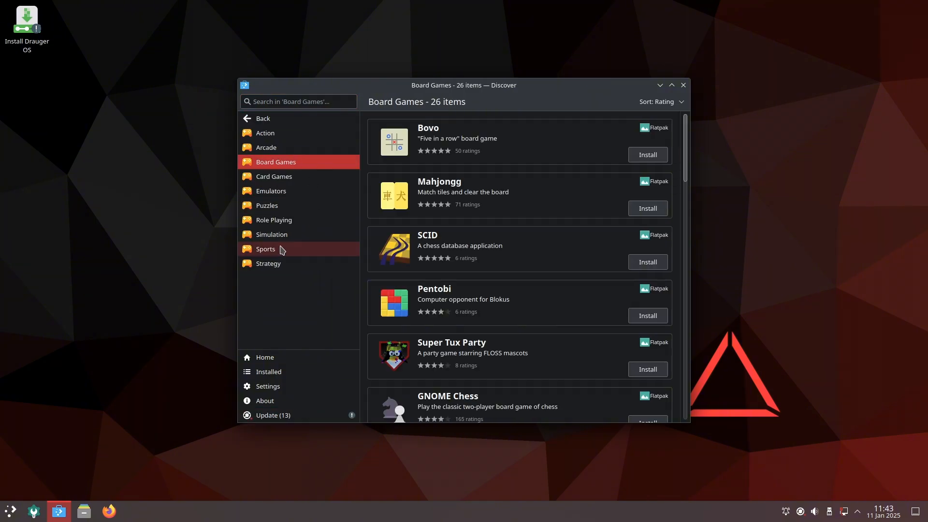
pyautogui.click(265, 248)
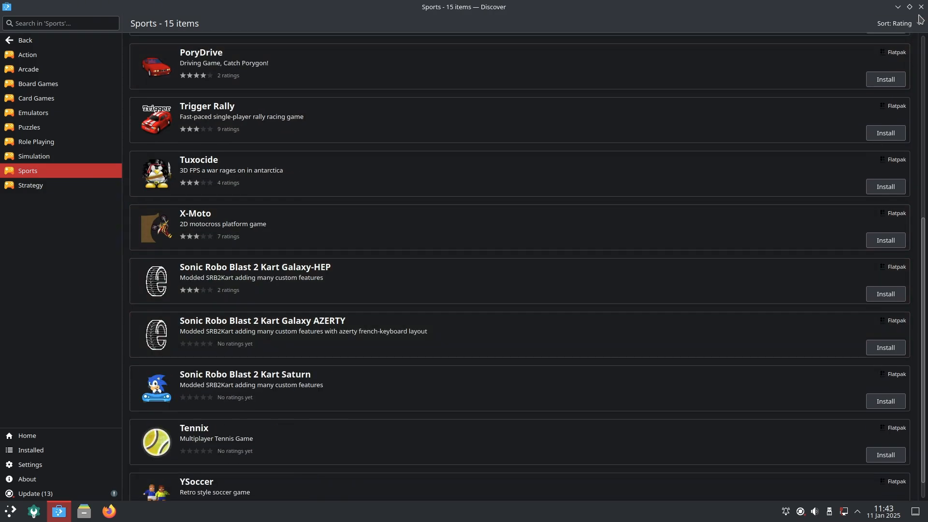